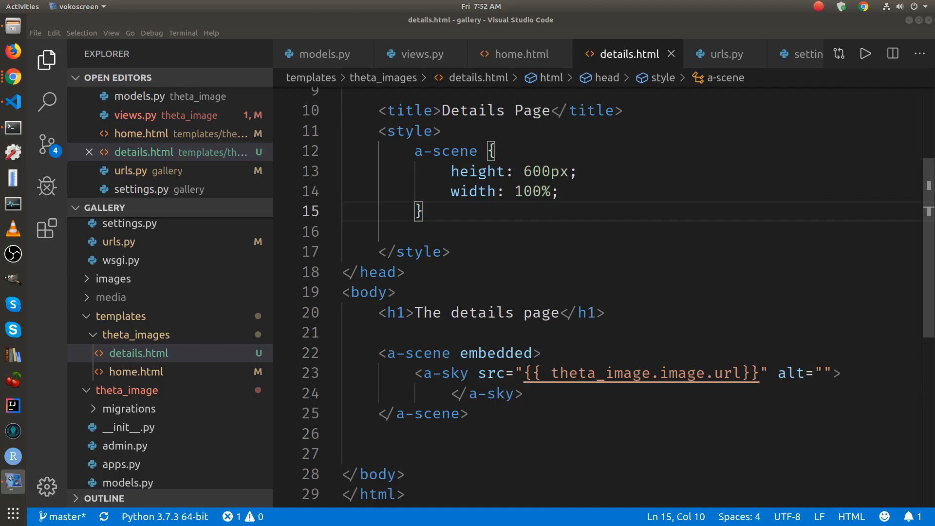
mouse_move(570, 242)
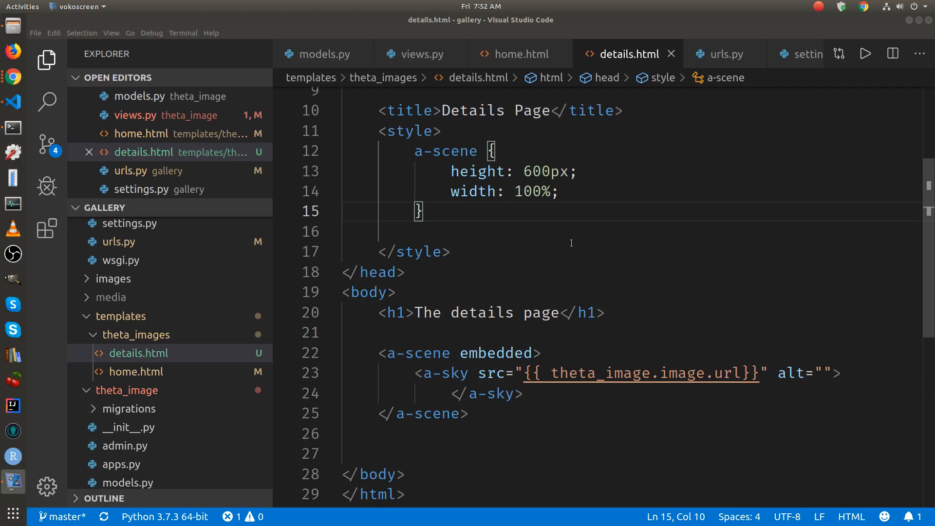
mouse_move(523, 258)
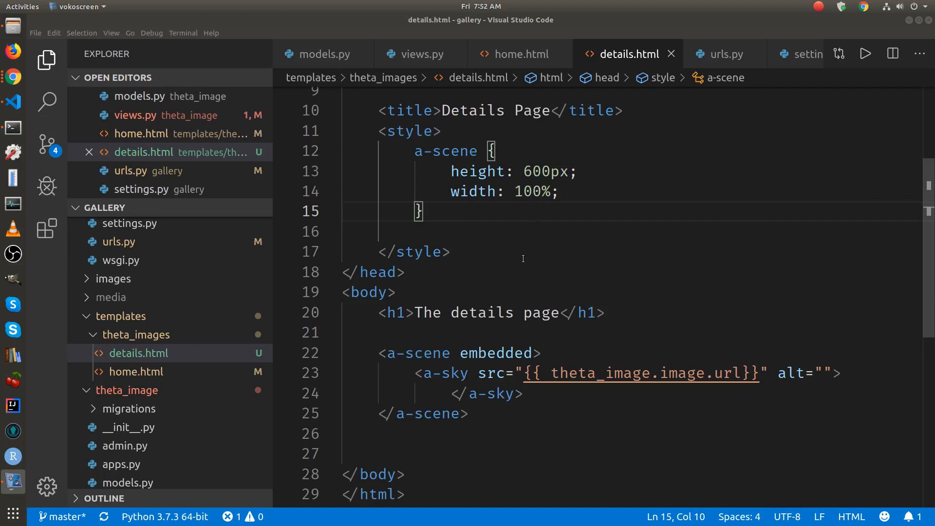
mouse_move(553, 380)
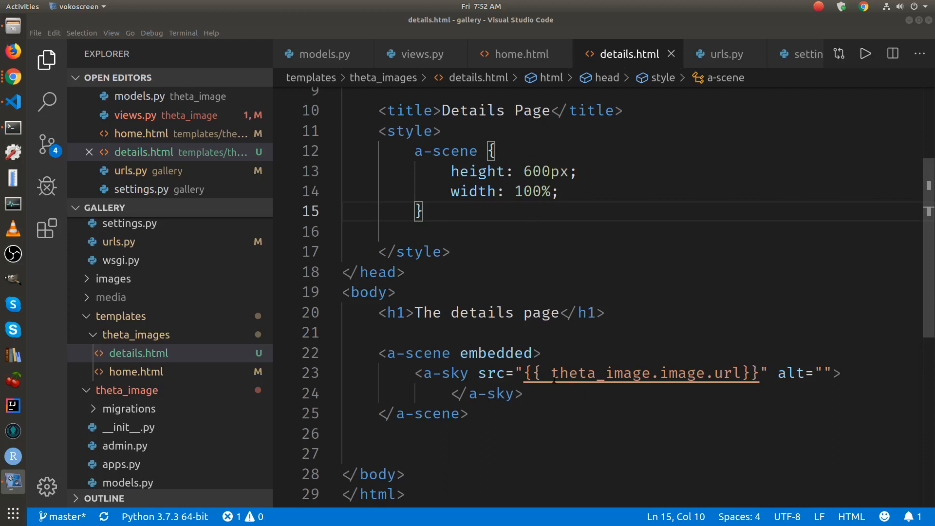
mouse_move(629, 372)
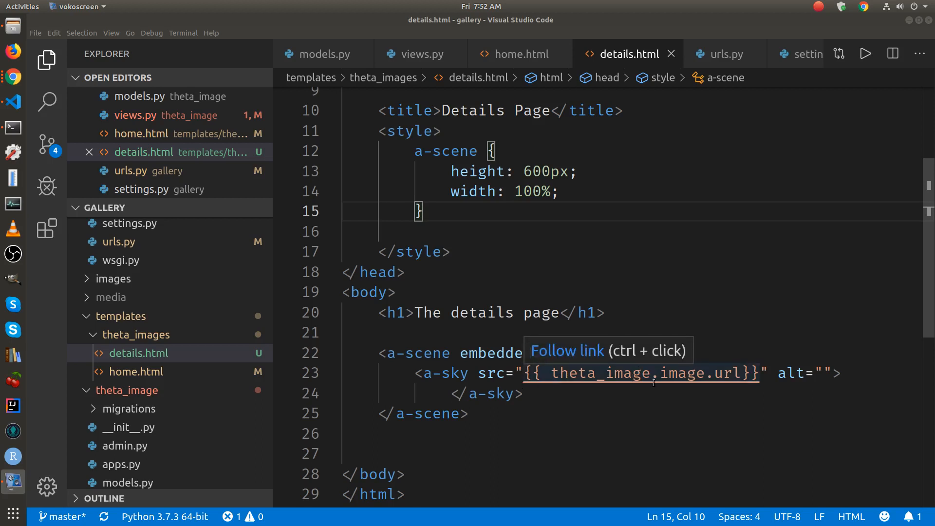
mouse_move(396, 72)
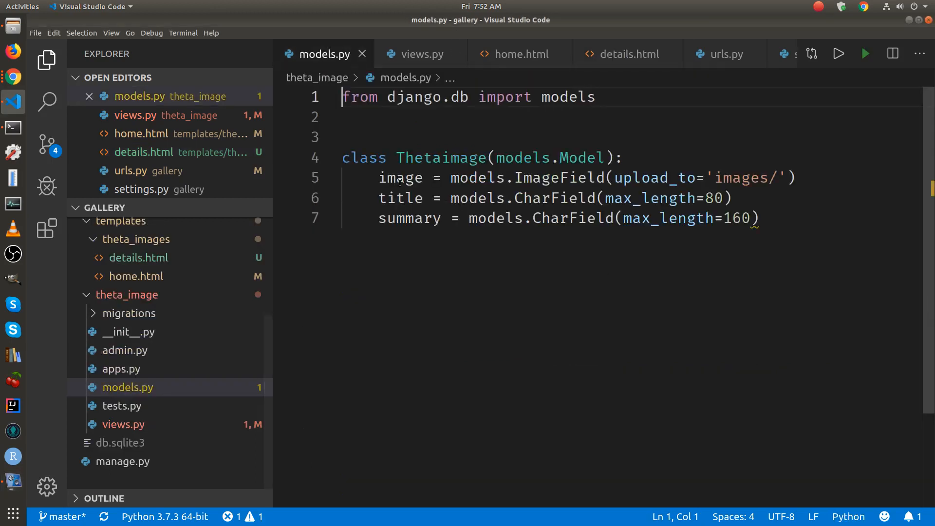
mouse_move(625, 61)
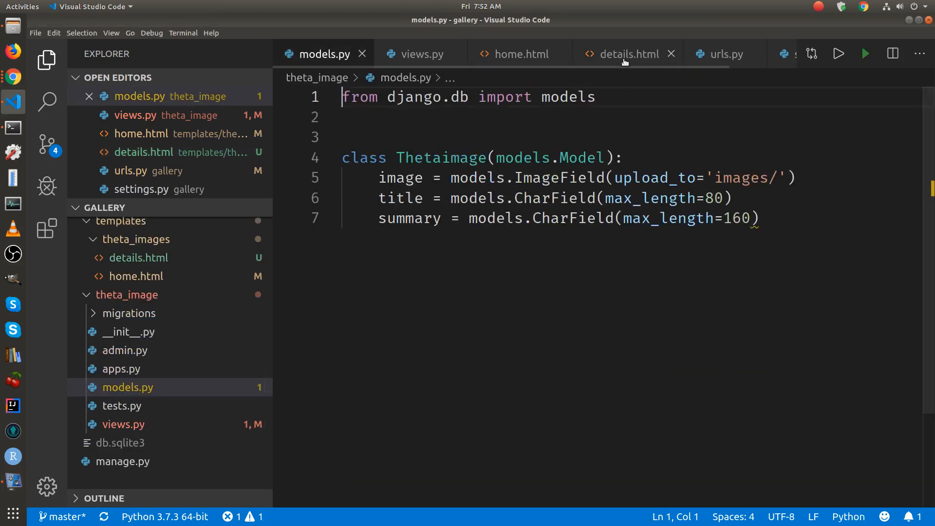
- Compare the details template with the Thetaimage model's image, title and summary fields
left_click(625, 54)
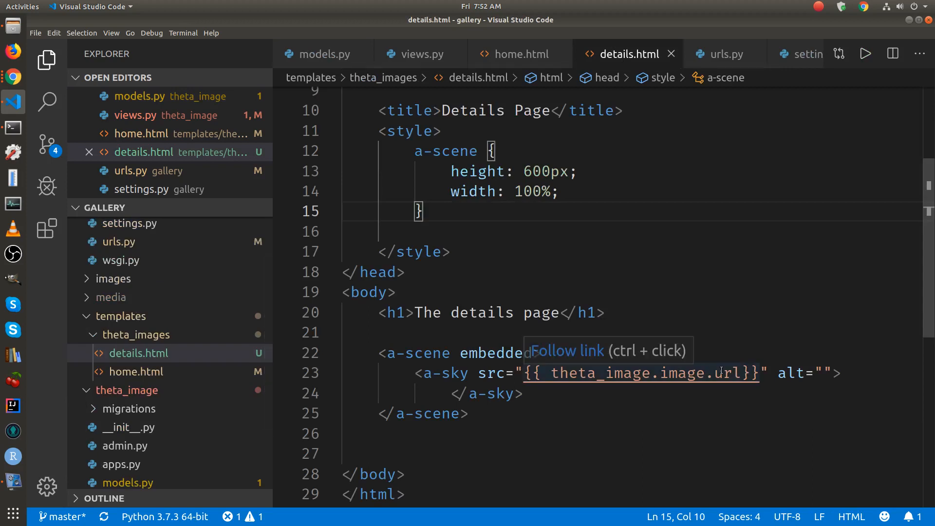
mouse_move(727, 374)
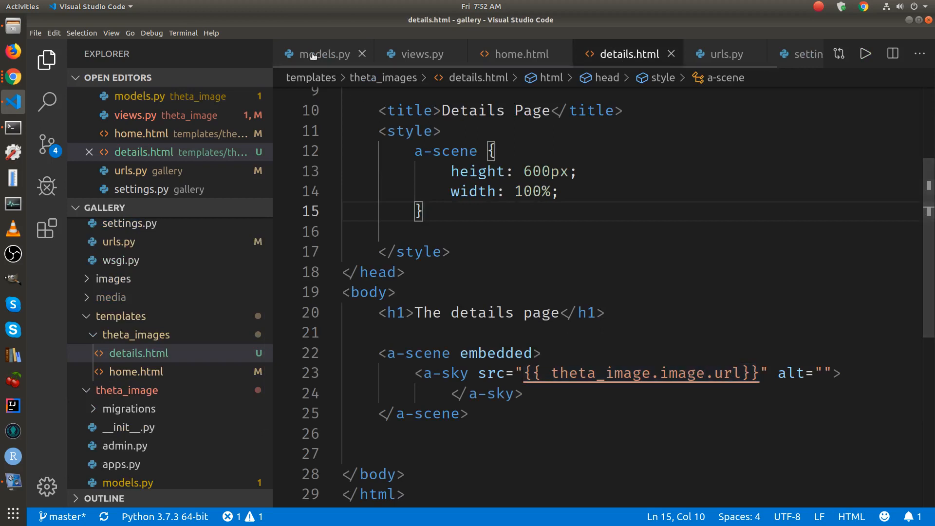
left_click(324, 53)
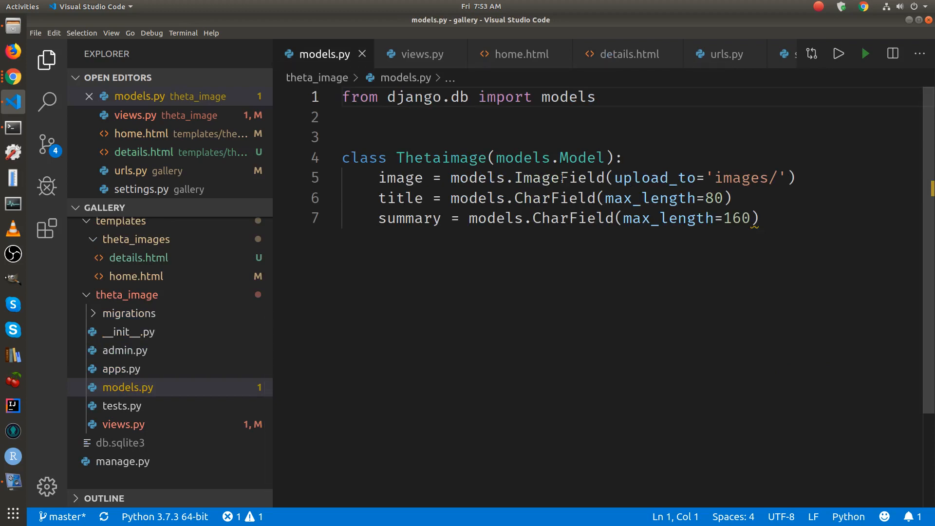
mouse_move(441, 137)
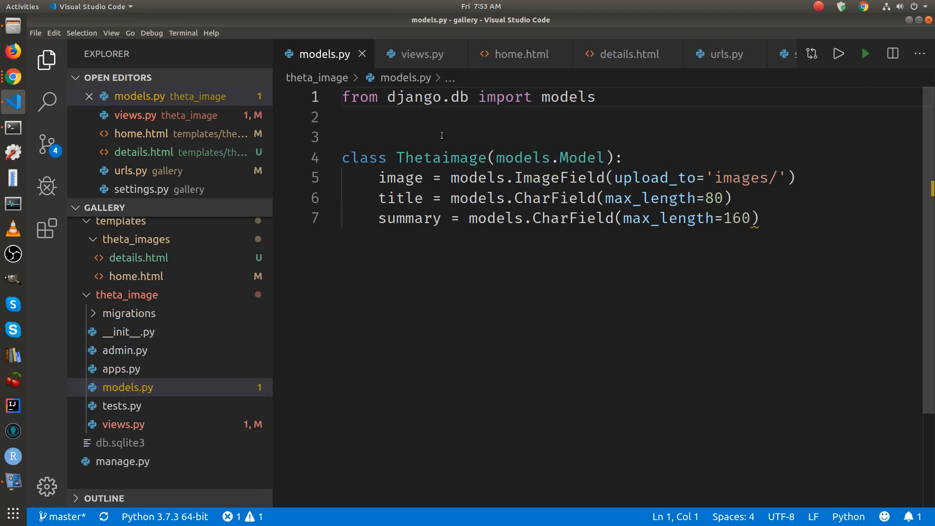
mouse_move(634, 54)
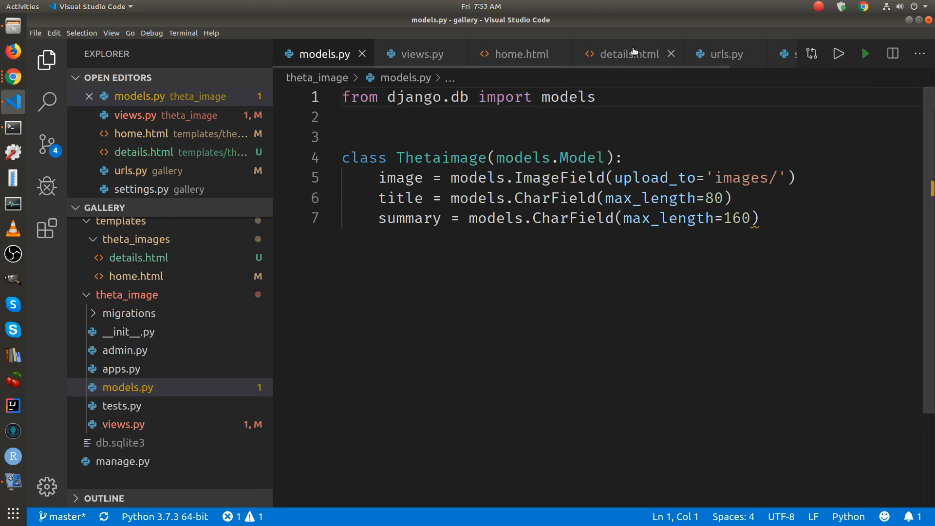
- Delete the static heading text in details.html, leaving empty {{ }} braces
left_click(627, 53)
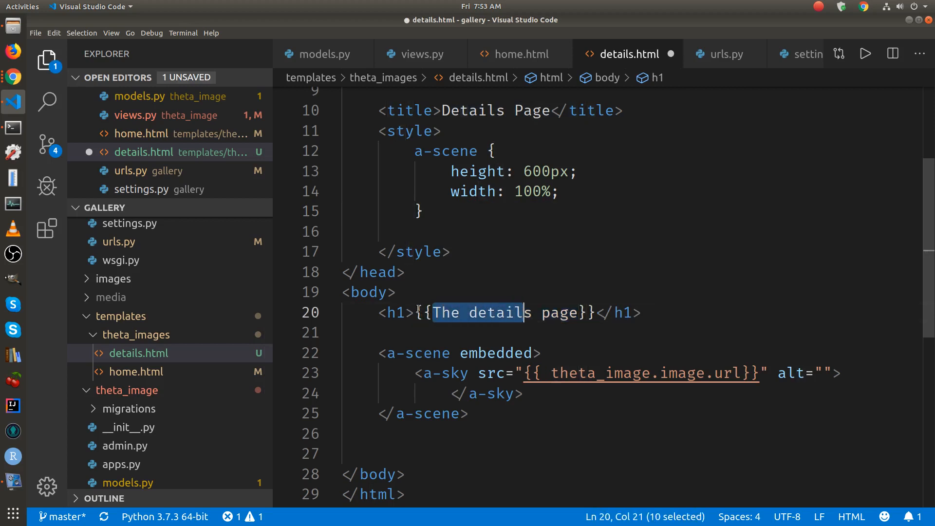
key("Delete")
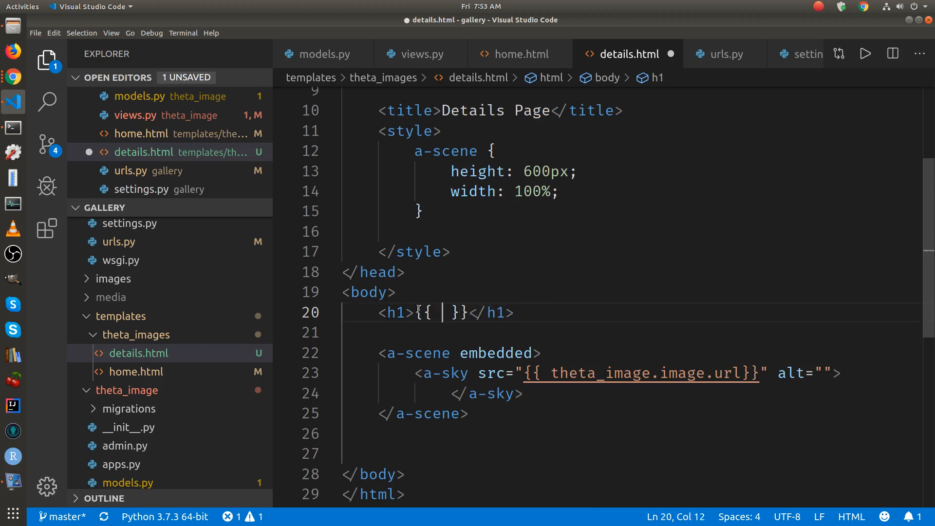
mouse_move(471, 53)
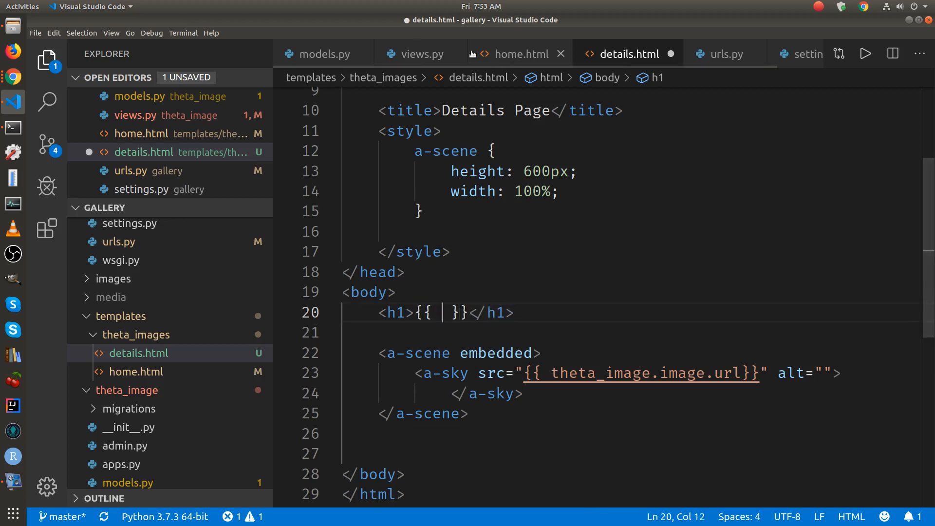
- Confirm in views.py that the details view passes theta_image to the template
left_click(421, 53)
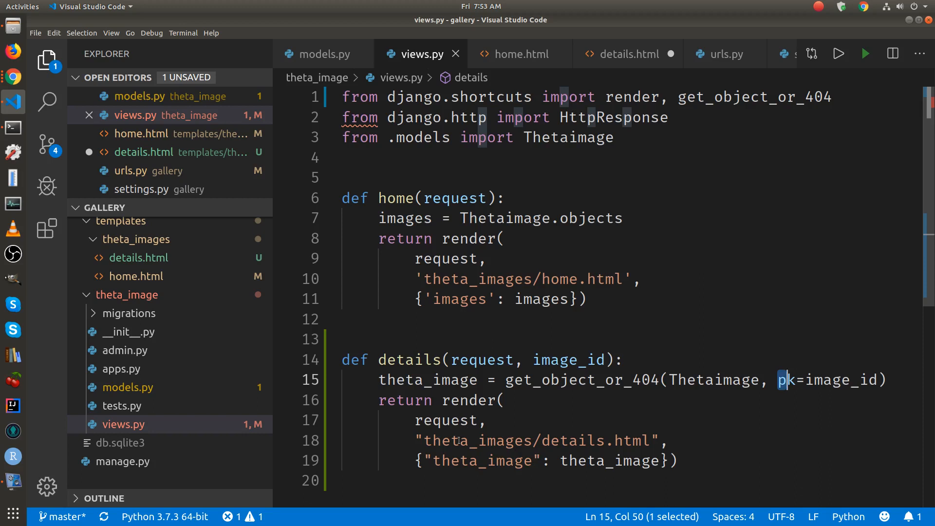
mouse_move(459, 441)
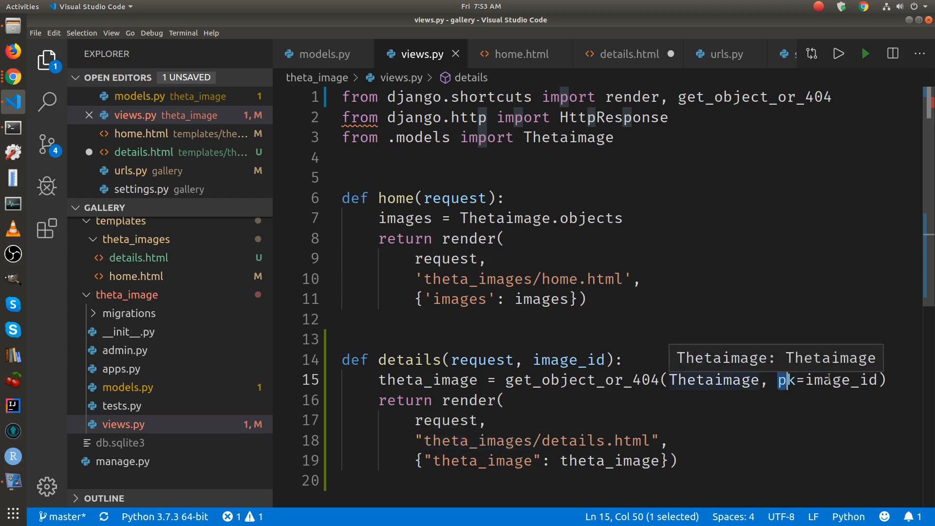
mouse_move(662, 442)
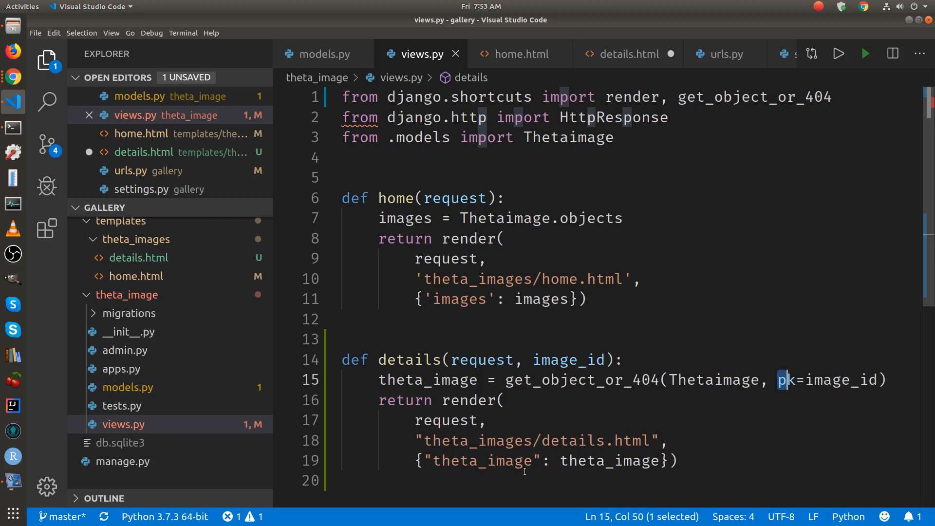
mouse_move(431, 463)
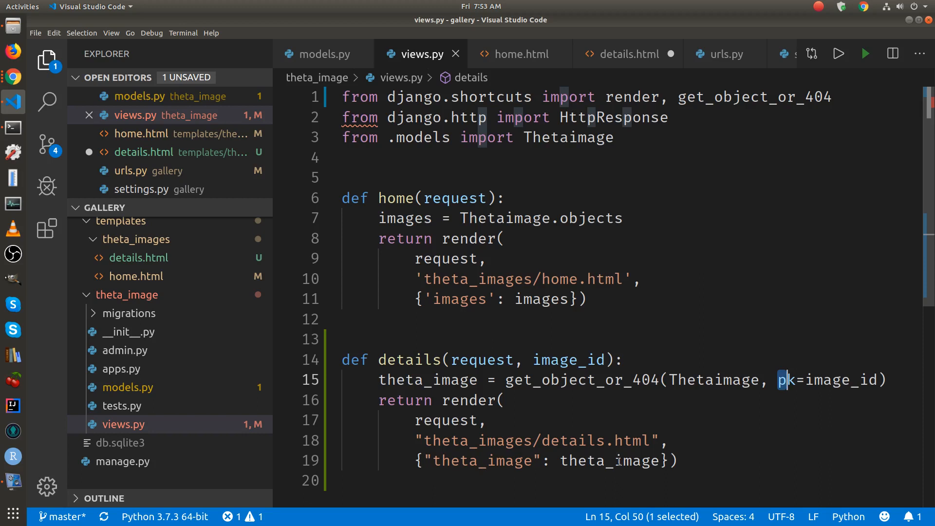
mouse_move(560, 251)
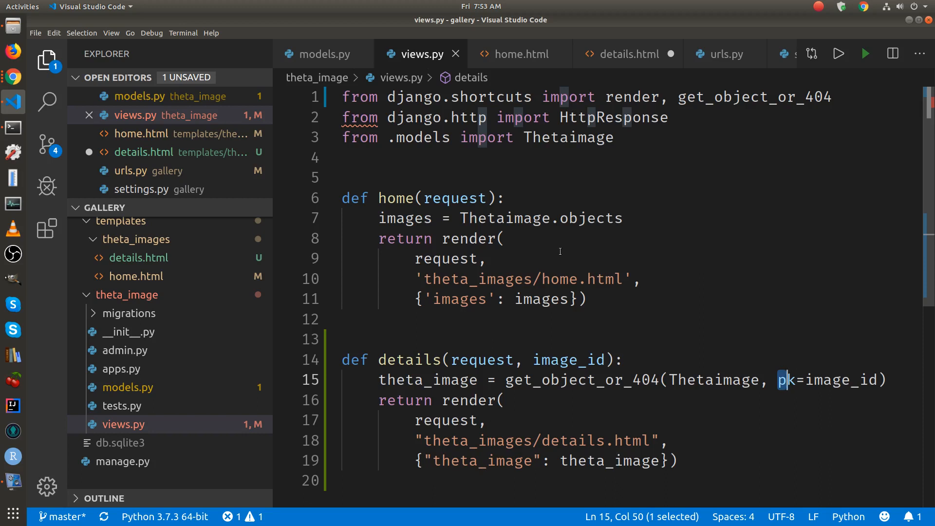
mouse_move(519, 53)
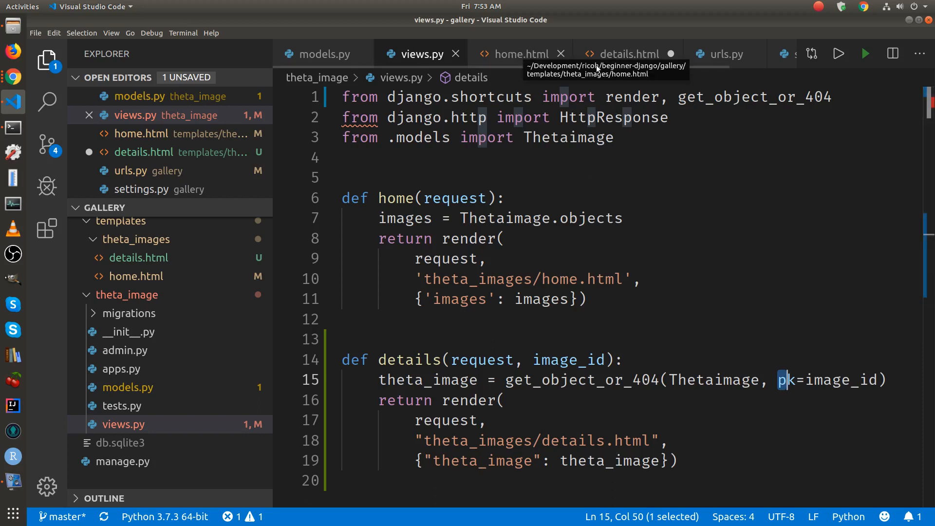
- Fill the details.html h1 braces with theta_image.title
left_click(625, 54)
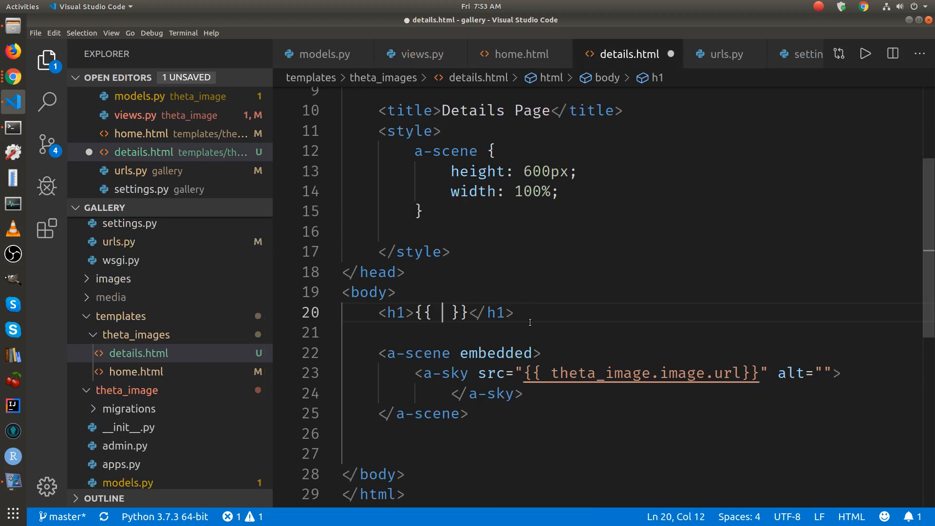
type("the")
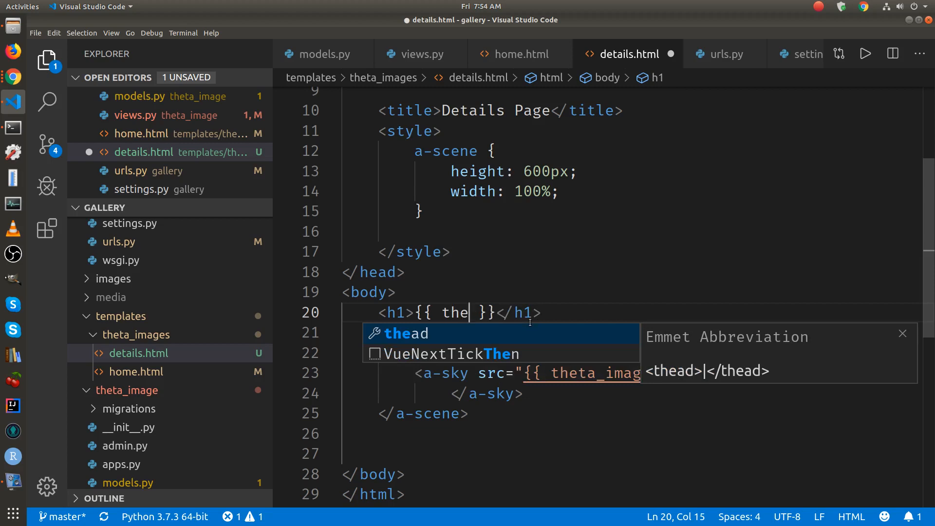
type("ta_image.")
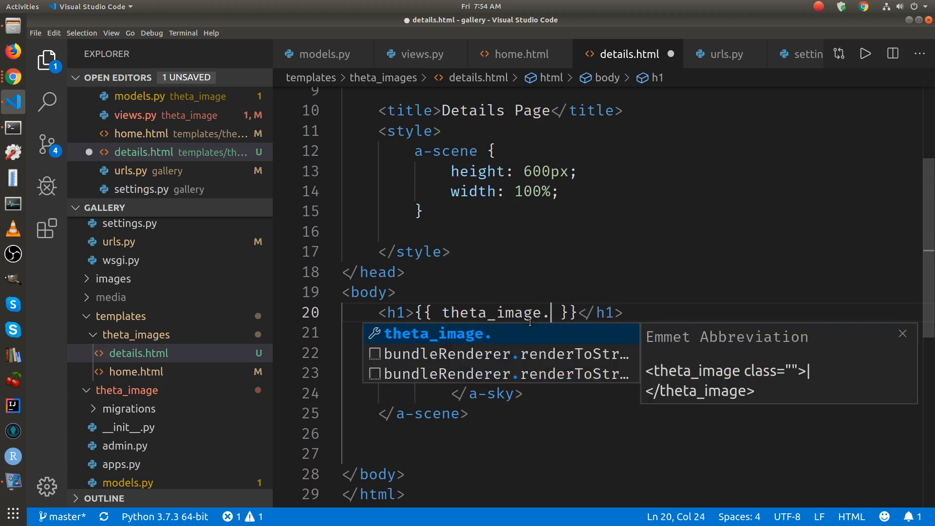
type("title")
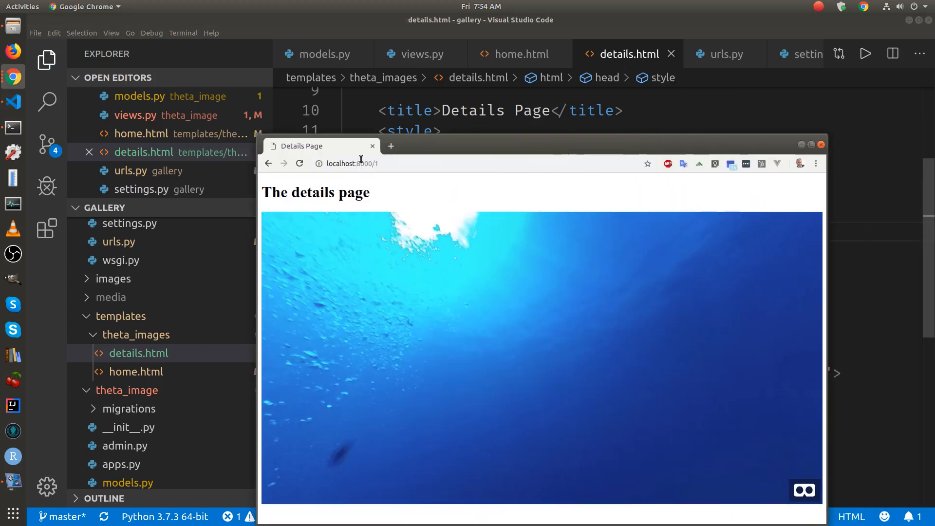
- Check the underwater panorama details page in Chrome, then return to the editor
left_click(299, 163)
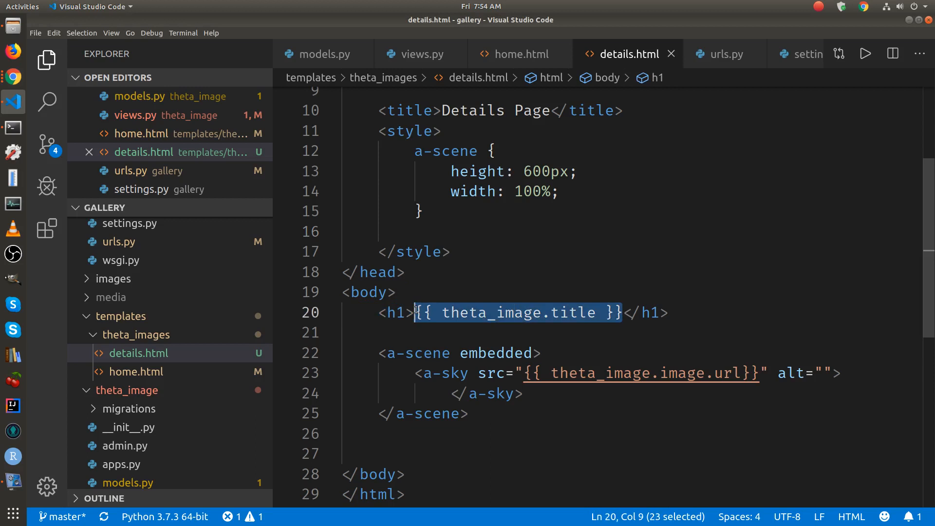
- Replace the static page title with {{ theta_image.title }} and save details.html
left_click(553, 111)
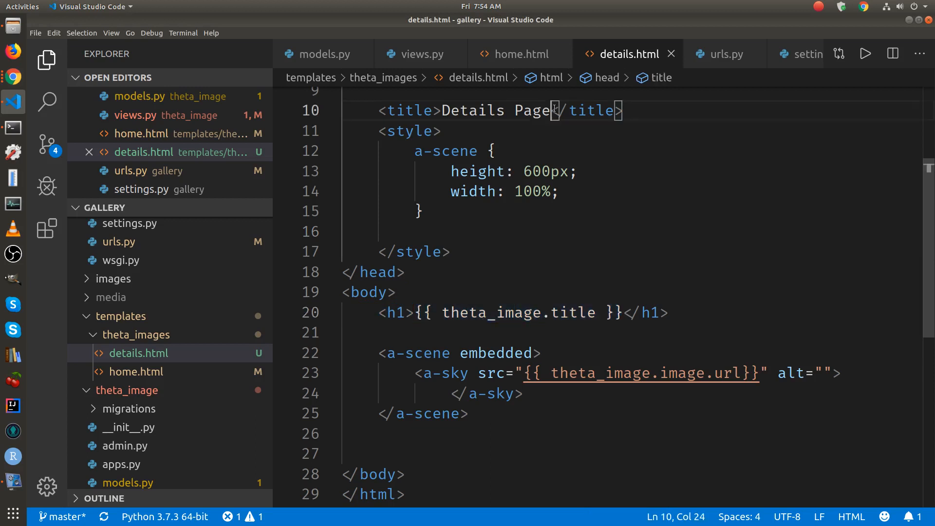
double_click(495, 110)
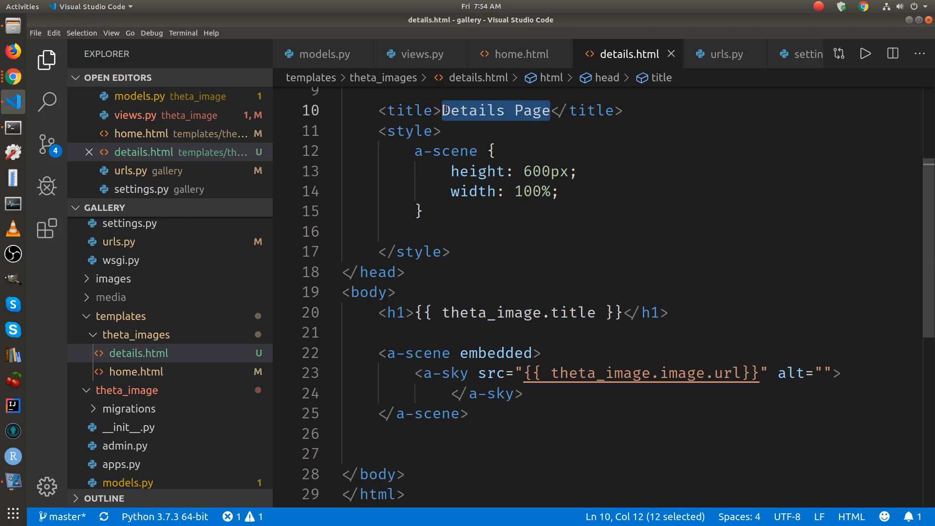
type("{{ theta_image.title }}")
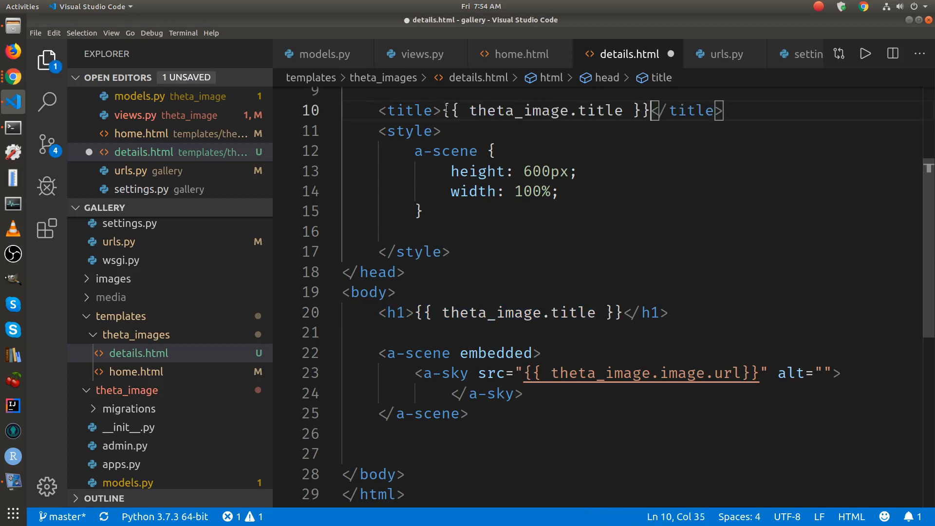
key("ctrl+s")
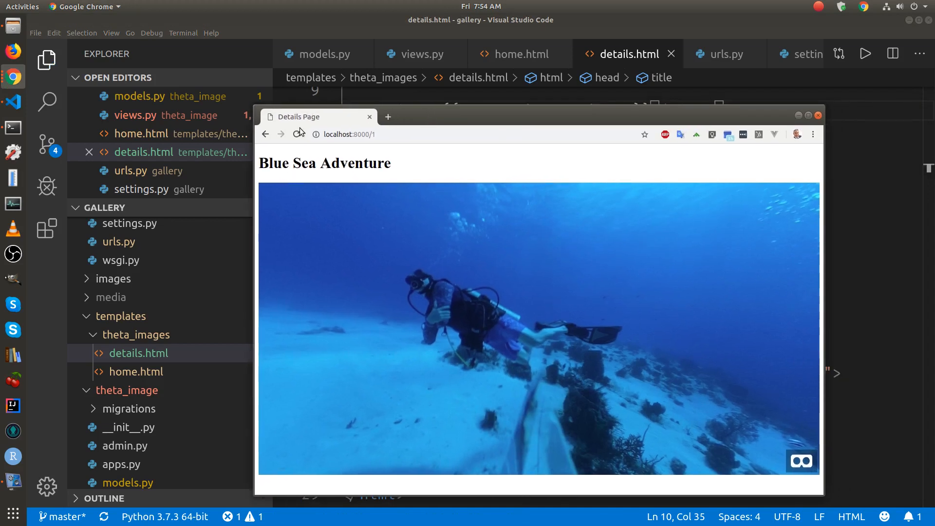
- Bring the details.html editor back in front of the browser
left_click(297, 133)
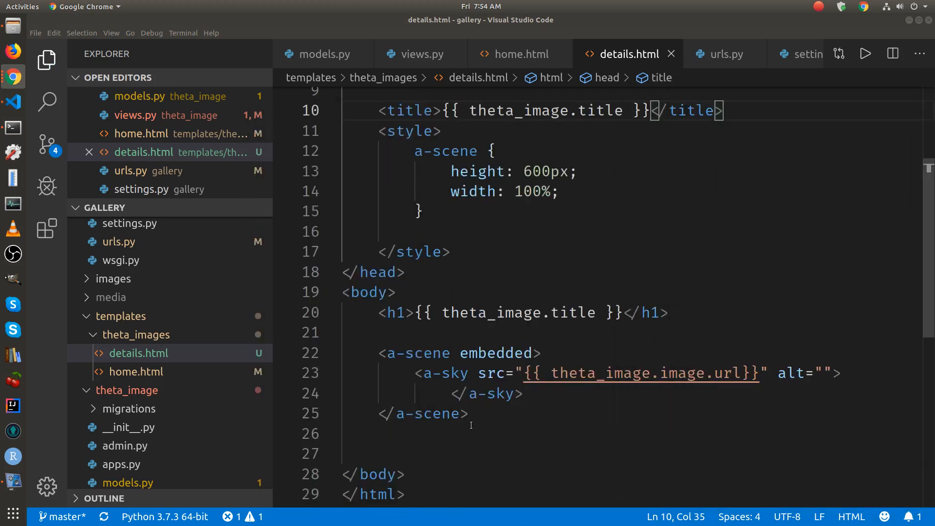
- Add <p>{{ theta_image.summary }}</p> below the 360° scene in details.html
left_click(468, 413)
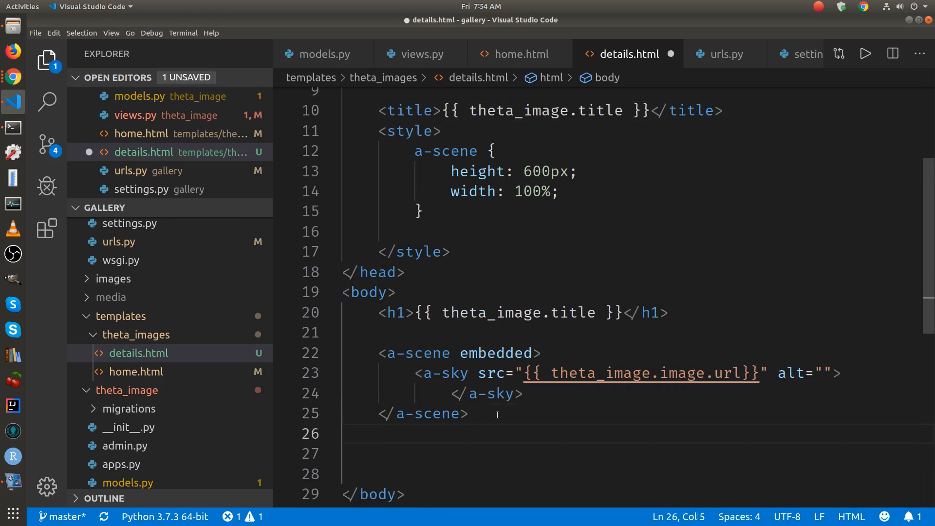
type("<p>")
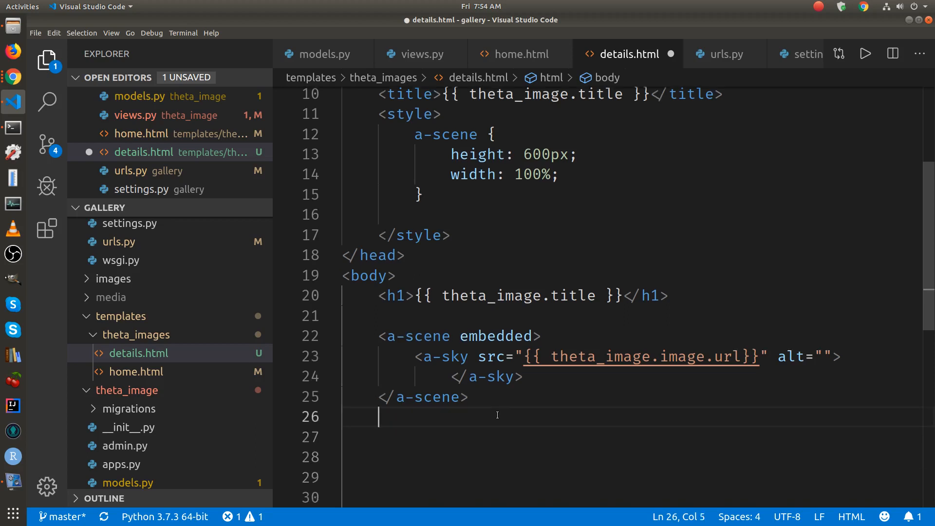
type("p>")
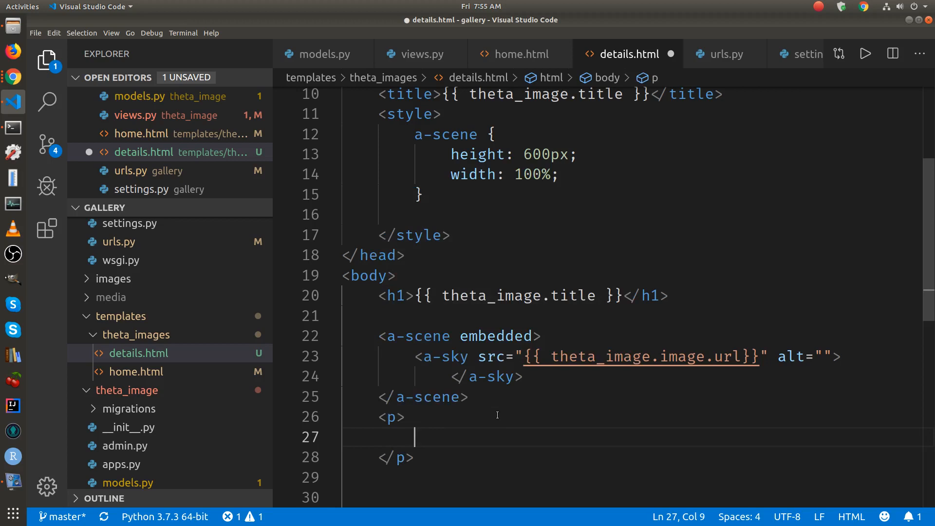
mouse_move(470, 444)
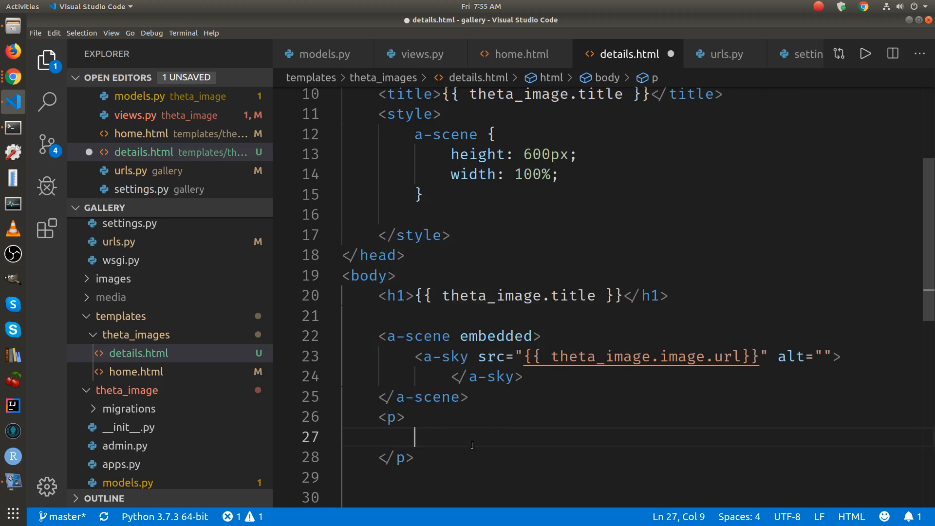
mouse_move(446, 388)
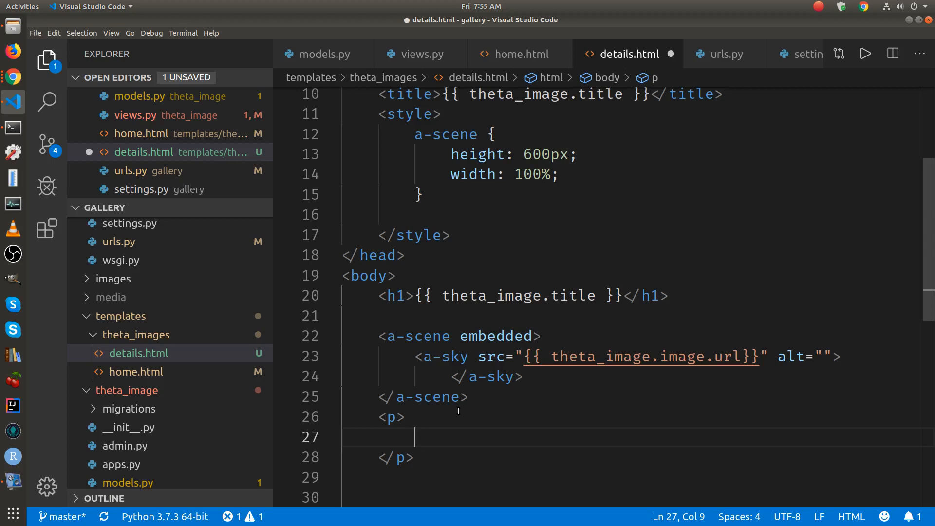
type("{}")
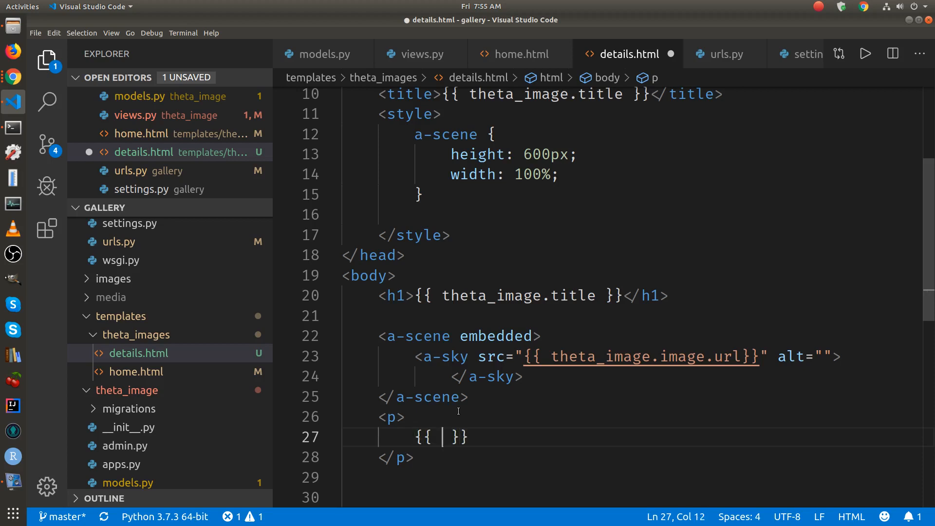
type("theta_image.")
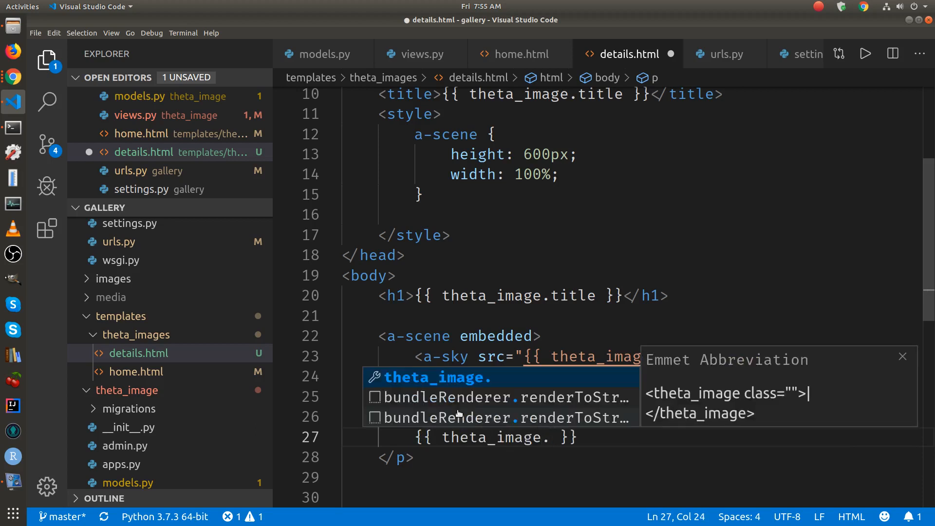
type("su")
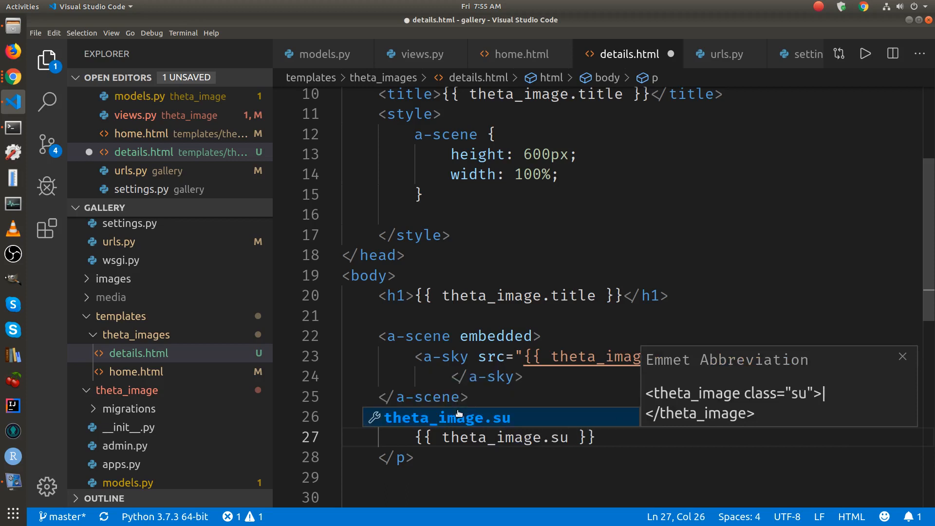
type("mmary")
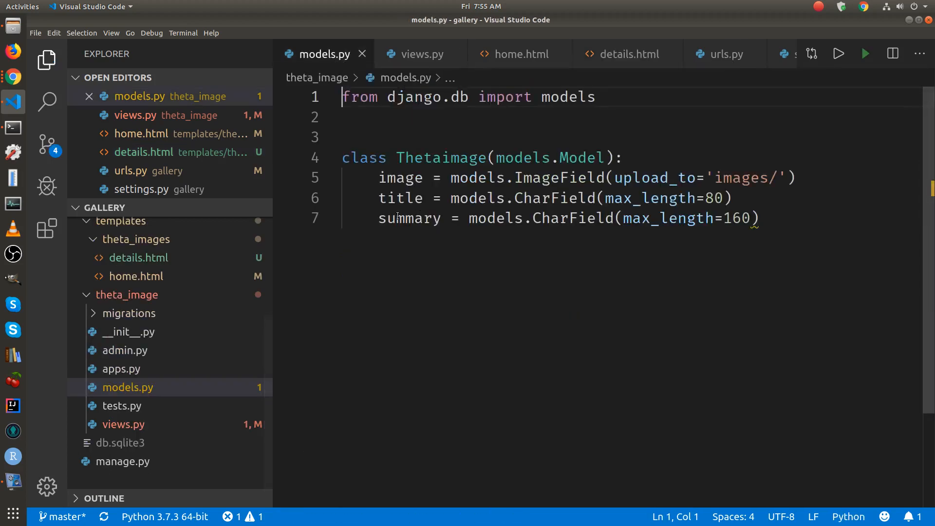
mouse_move(630, 53)
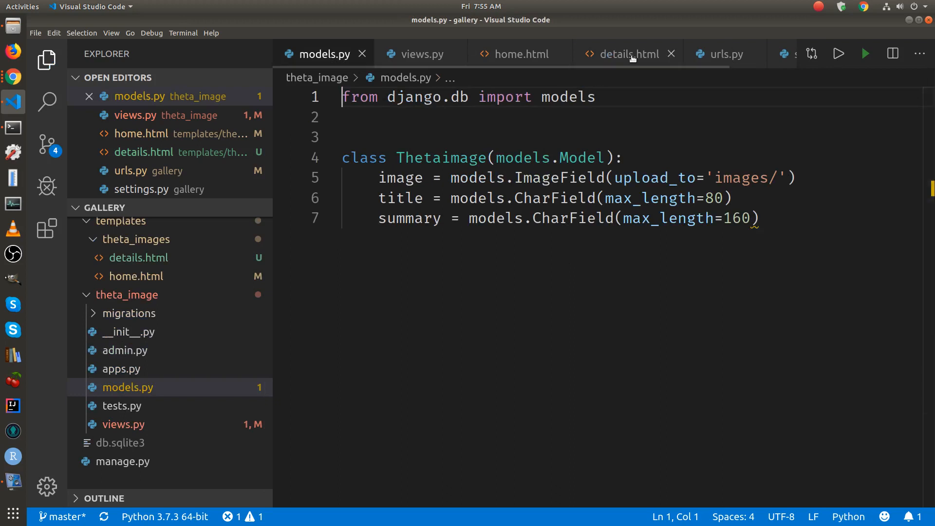
left_click(627, 54)
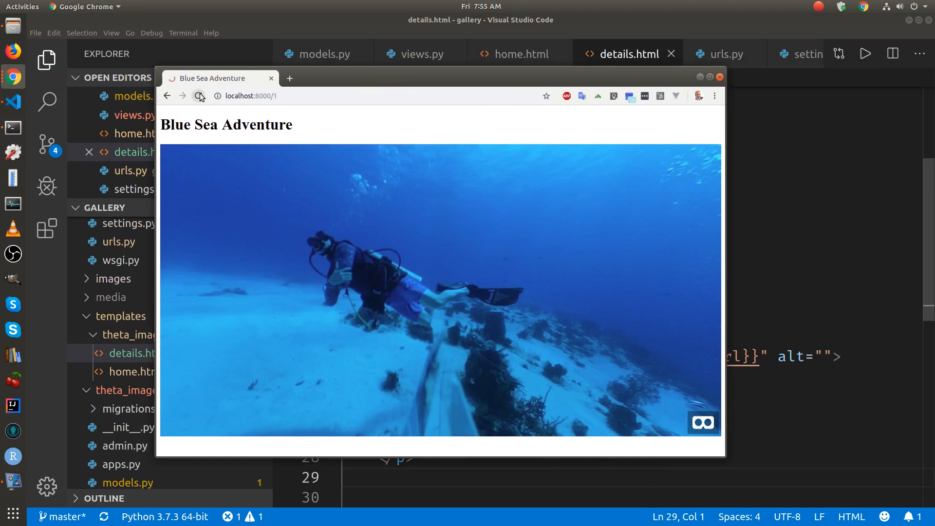
- Reload localhost:8000/1 to show the caption 'Underwater shot using TW-1 case', then edit the address
left_click(198, 96)
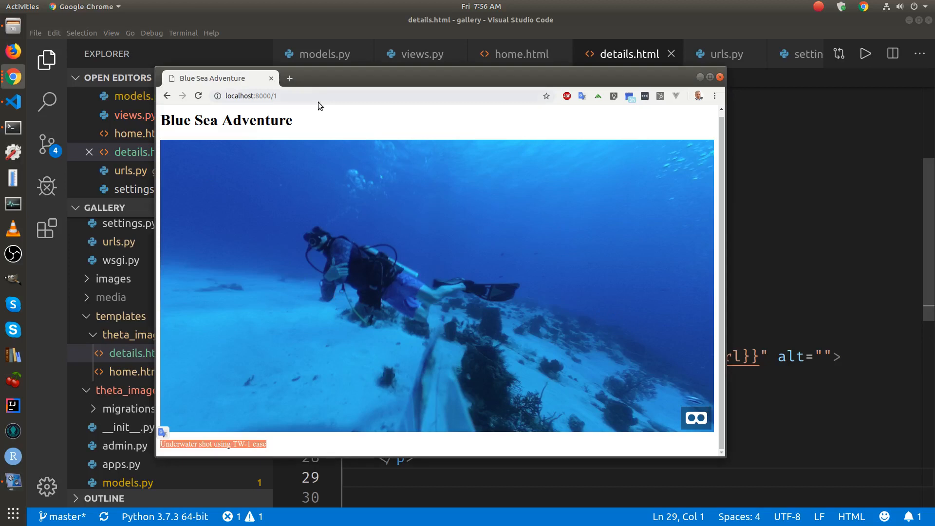
left_click(320, 96)
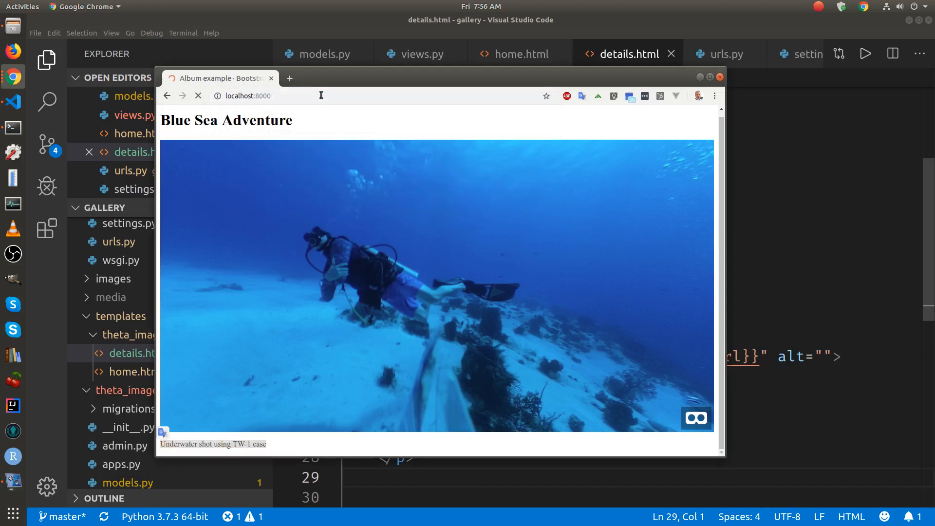
- Browse the homepage's four panorama cards and open the Django admin at localhost:8000/admin/
left_click(168, 95)
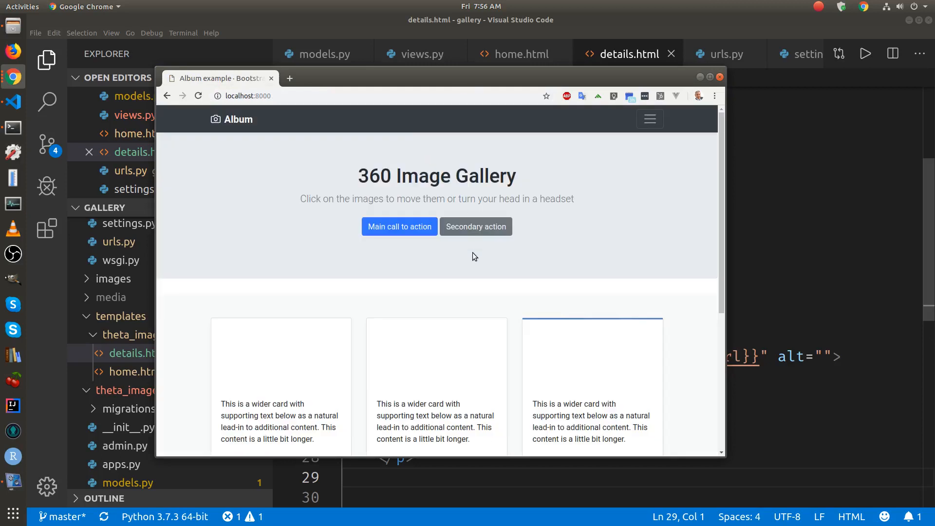
mouse_move(510, 277)
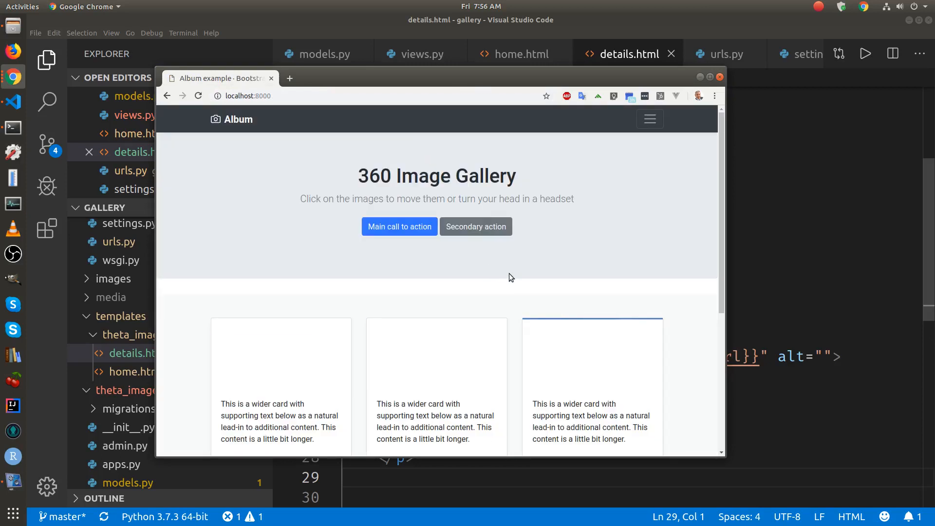
scroll("down", 3)
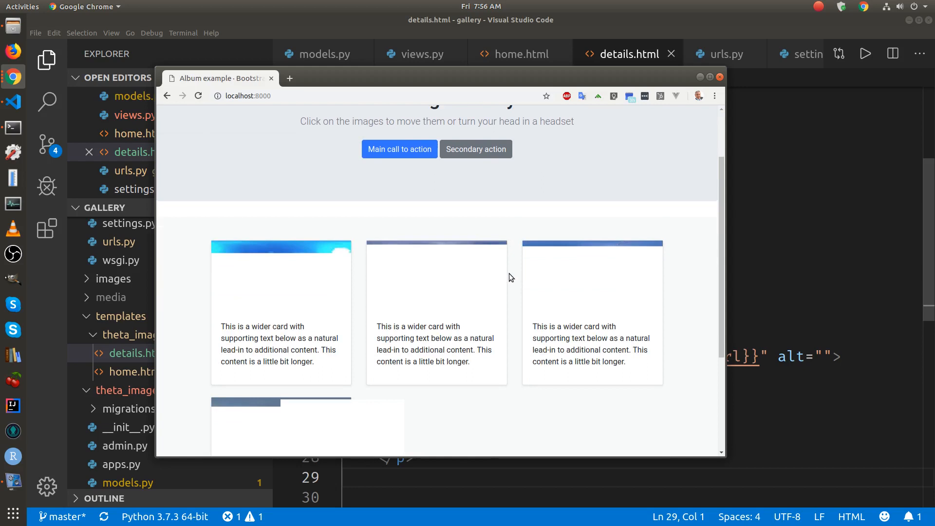
scroll("up", 3)
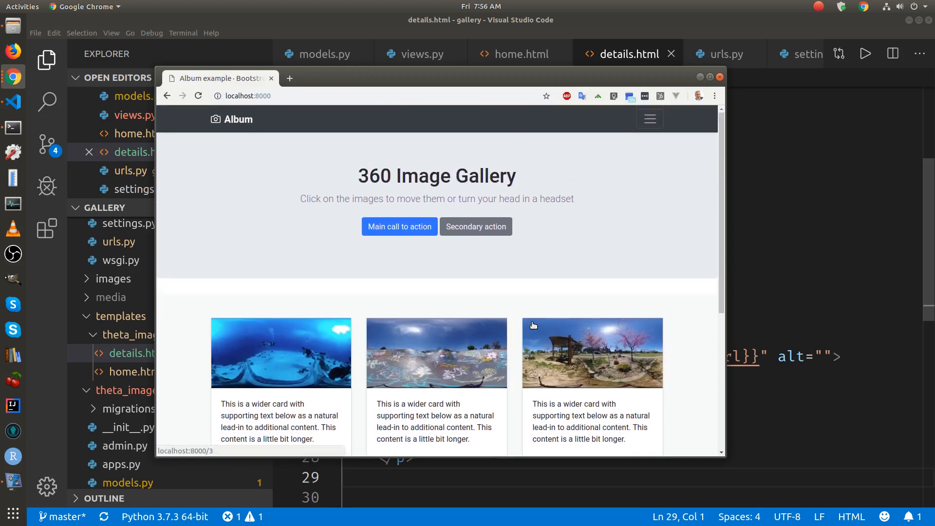
scroll("down", 3)
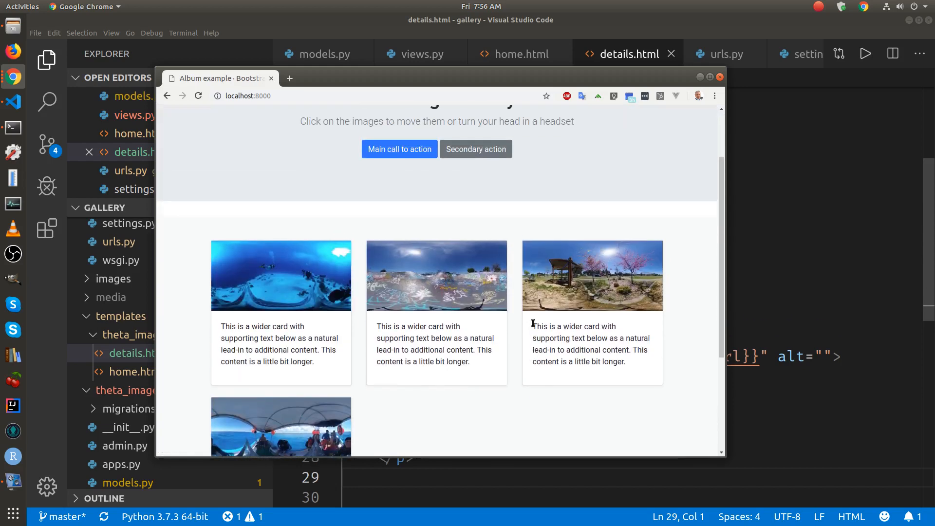
scroll("up", 3)
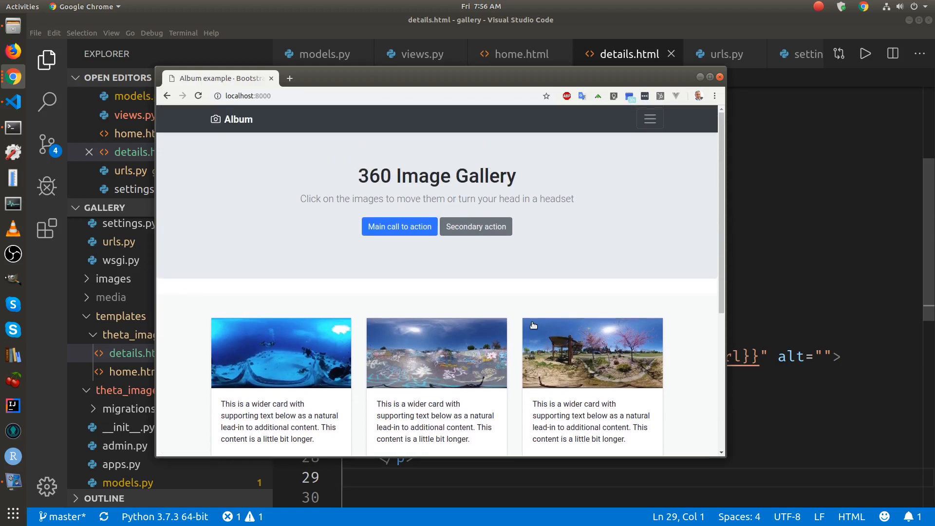
scroll("down", 3)
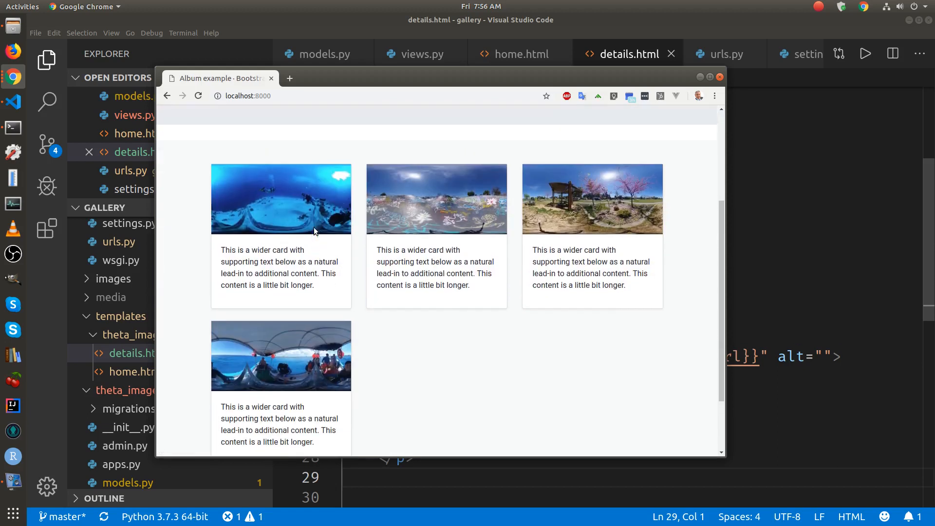
scroll("up", 3)
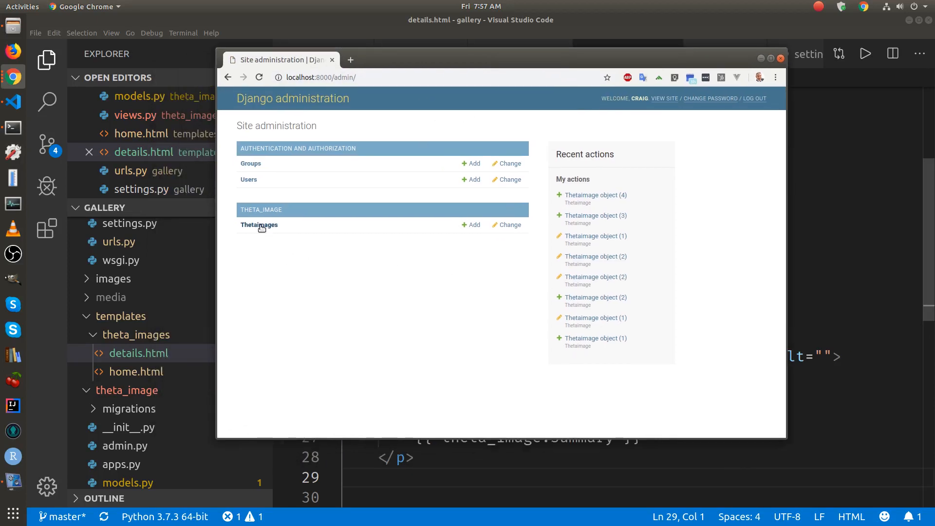
- Open the four-record Thetaimage list and start a new Add thetaimage form
left_click(259, 225)
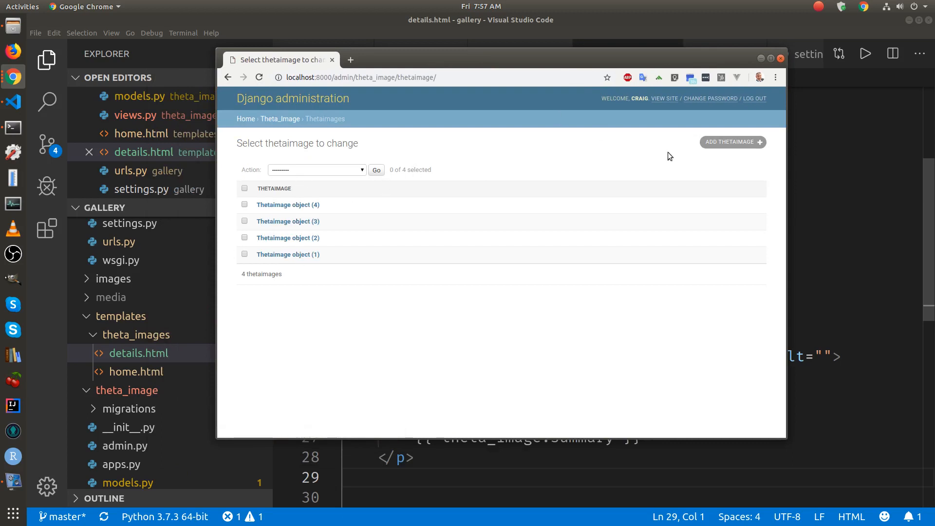
mouse_move(309, 194)
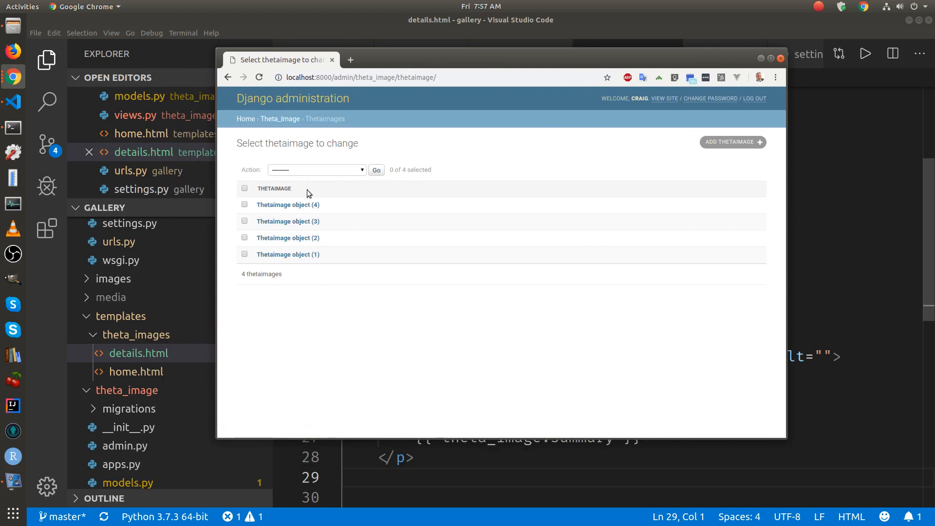
mouse_move(733, 142)
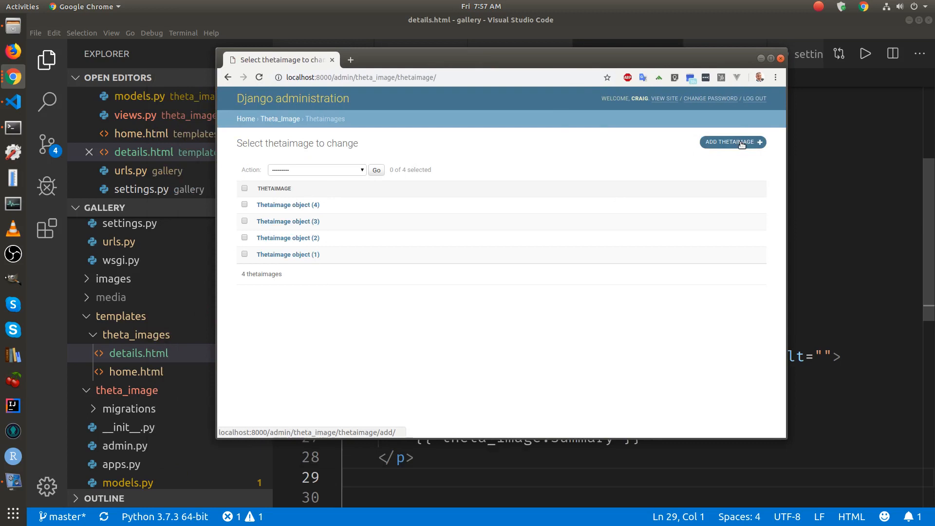
left_click(732, 142)
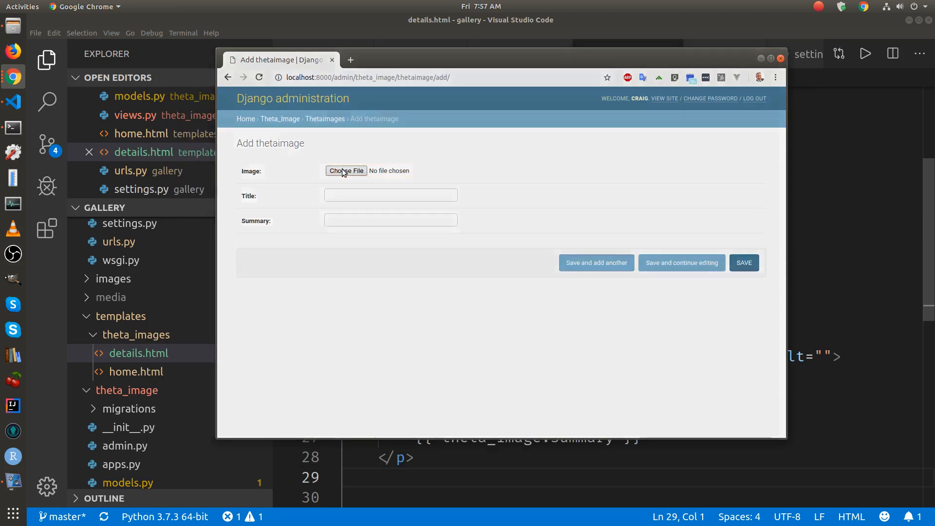
- Attach museum.jpg from the theta folder as the new image file
left_click(346, 171)
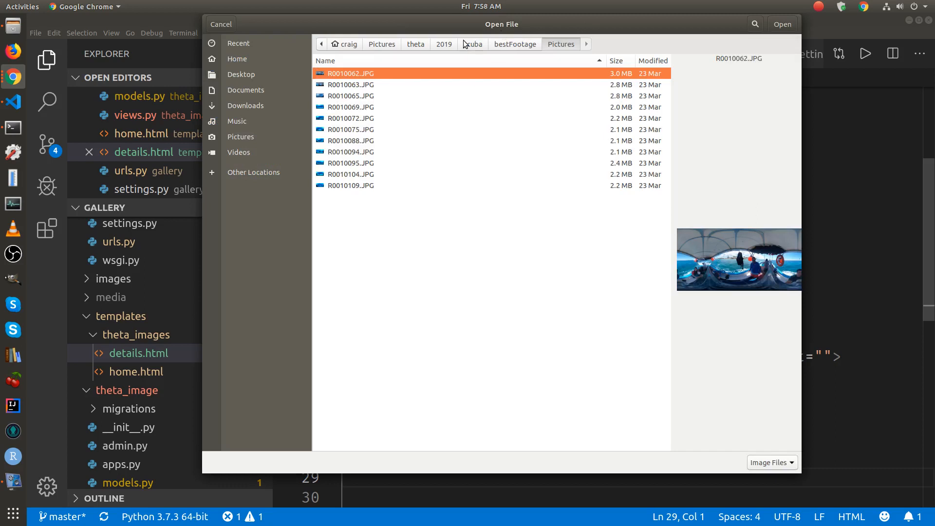
left_click(415, 43)
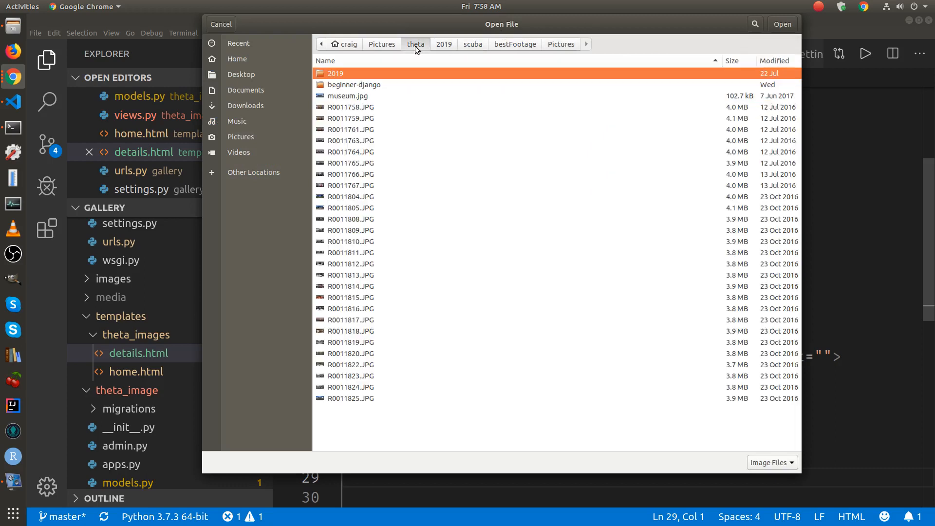
mouse_move(477, 171)
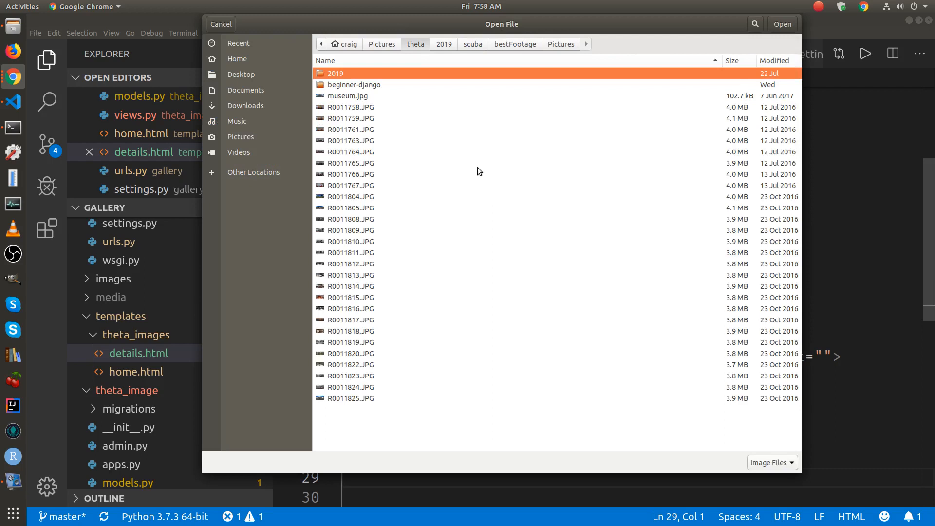
left_click(347, 96)
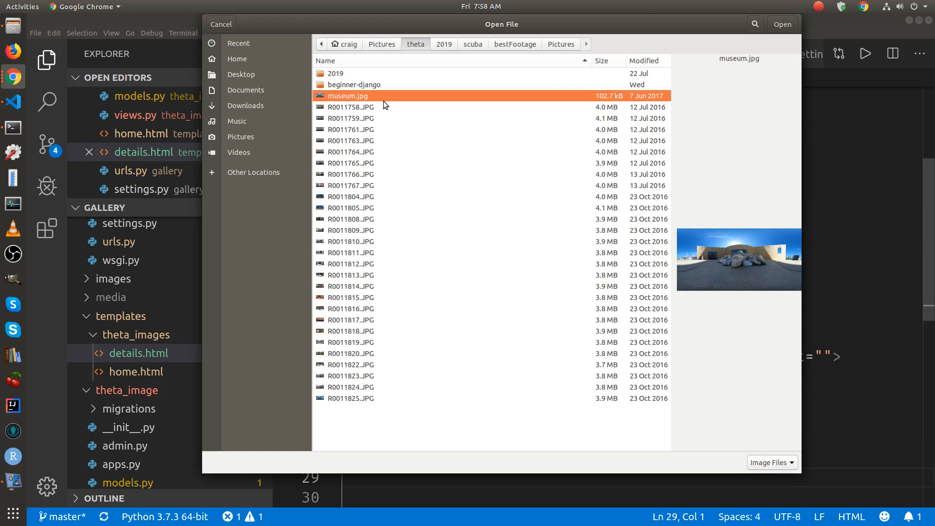
mouse_move(726, 167)
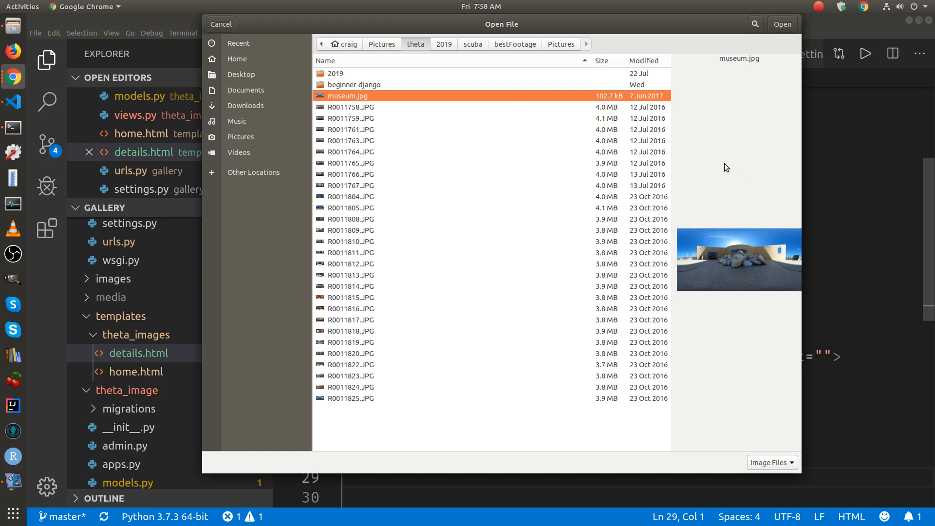
mouse_move(781, 25)
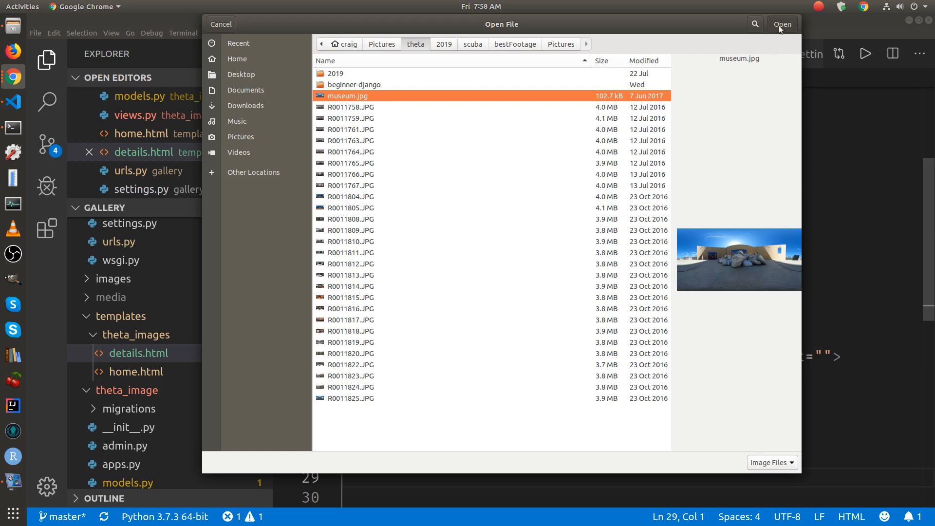
left_click(782, 24)
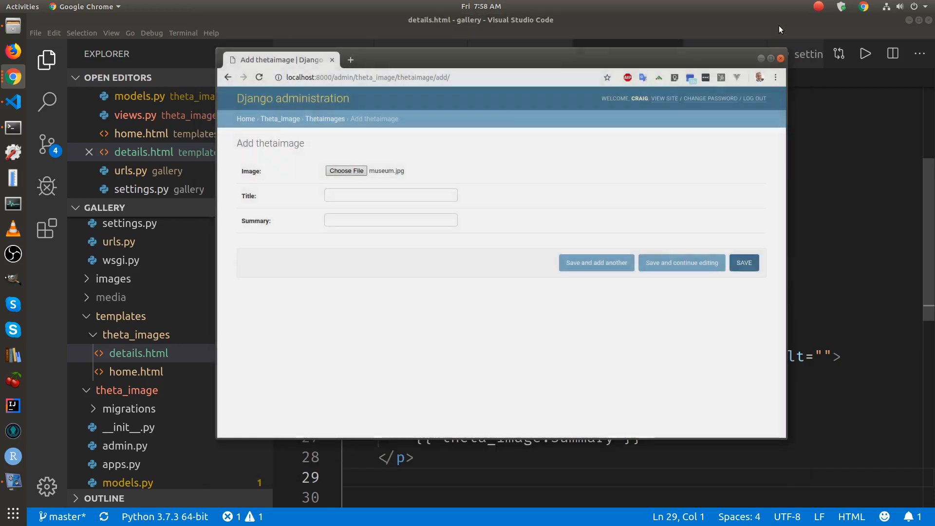
- Enter title 'Cantor Arts Museum at Stanford' and a RICOH THETA S and mobile app summary
left_click(391, 194)
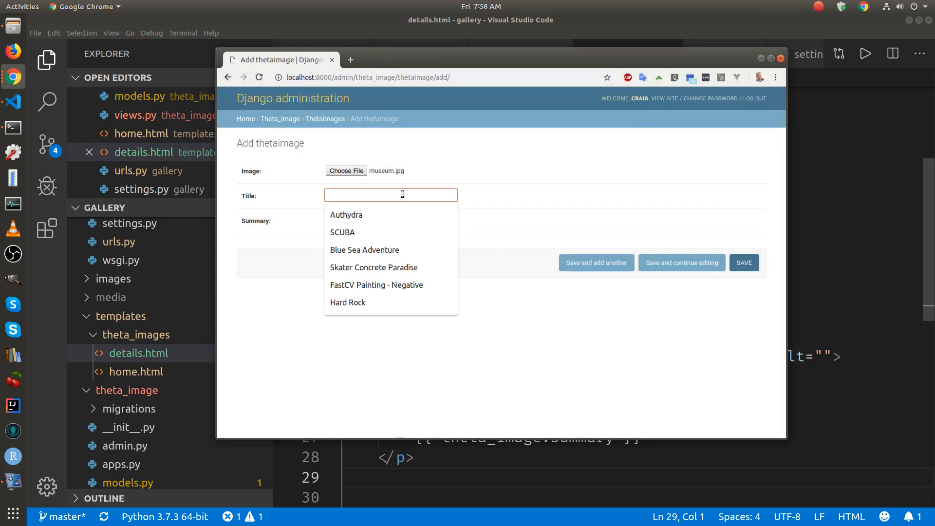
type("Cantor Art")
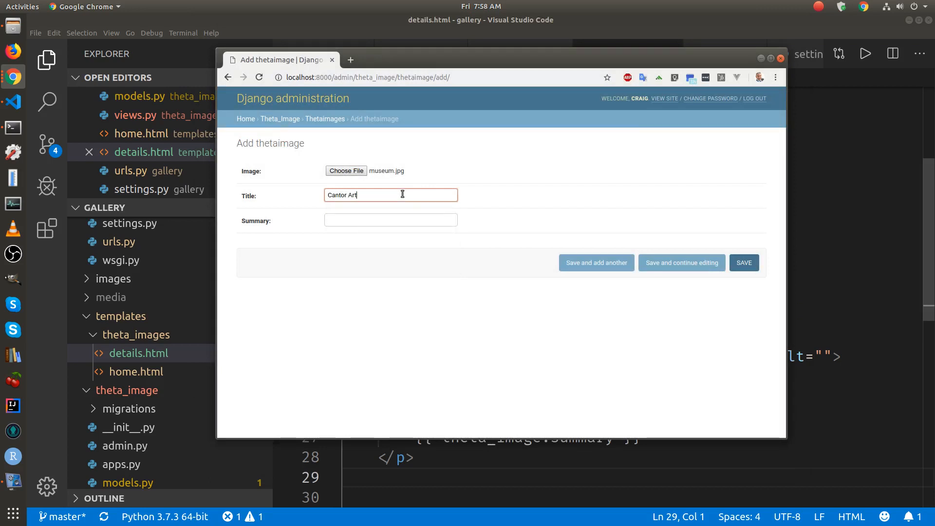
type("s Museum at Stanford")
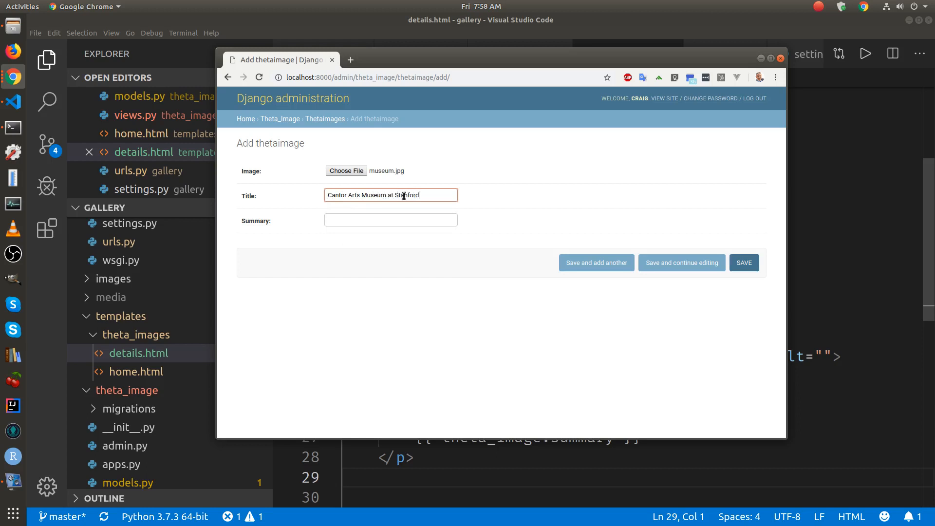
left_click(391, 220)
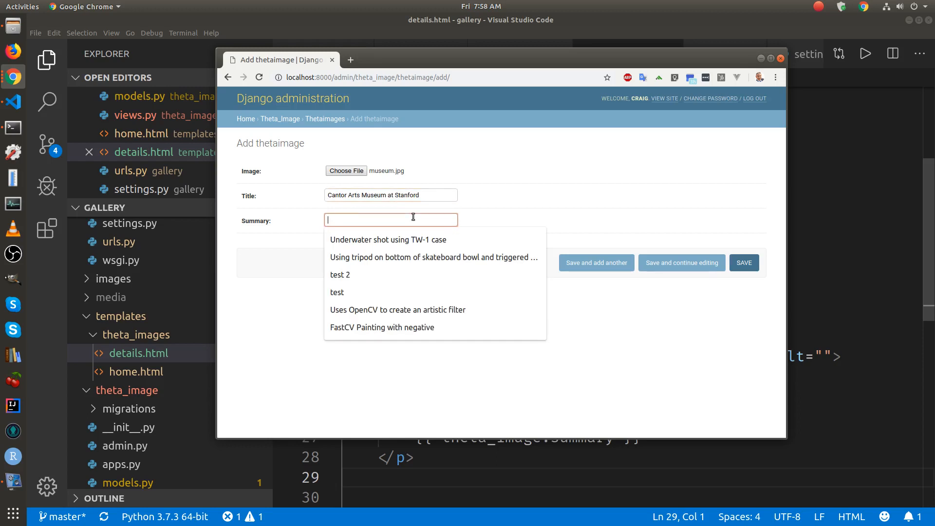
type("Can")
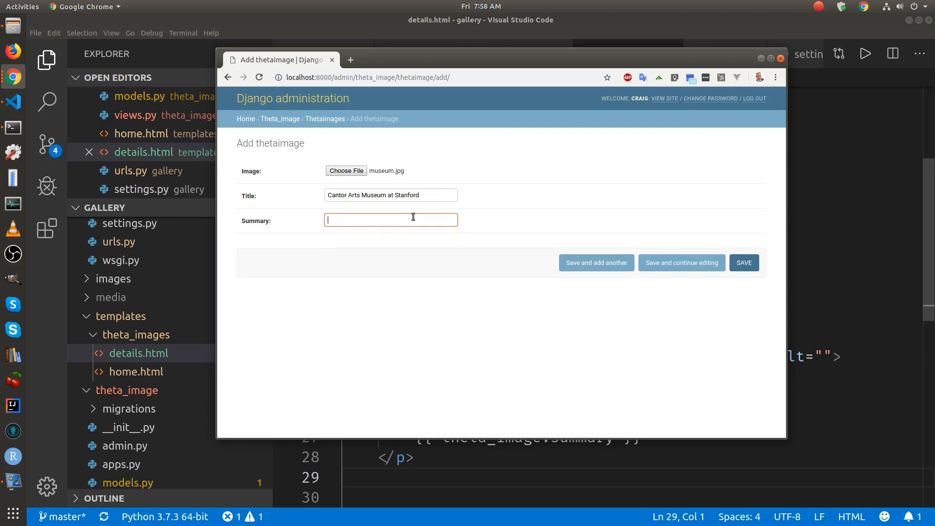
type("Taken wi")
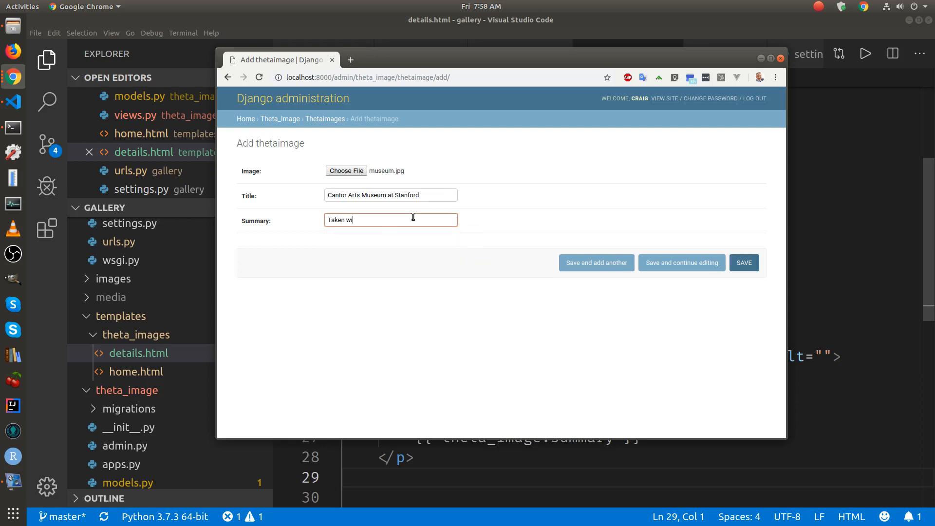
type("th RICOH H")
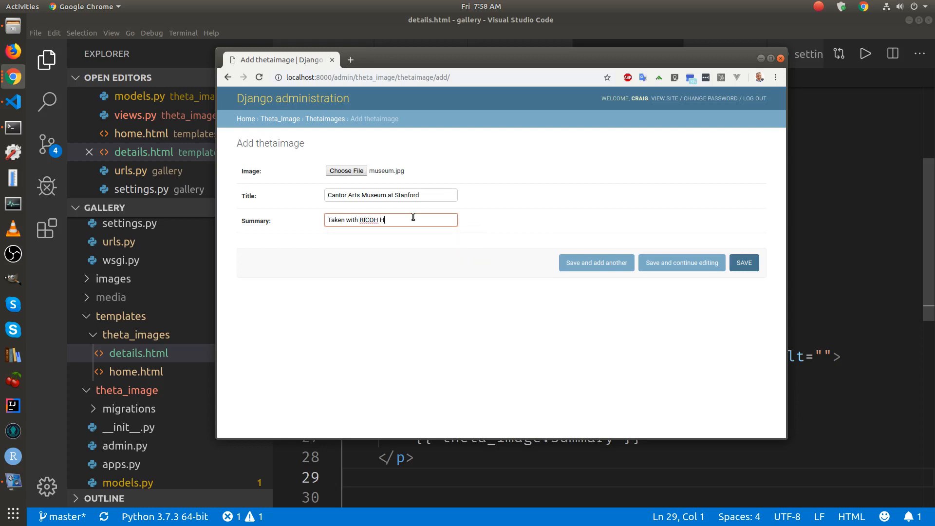
type("ETA")
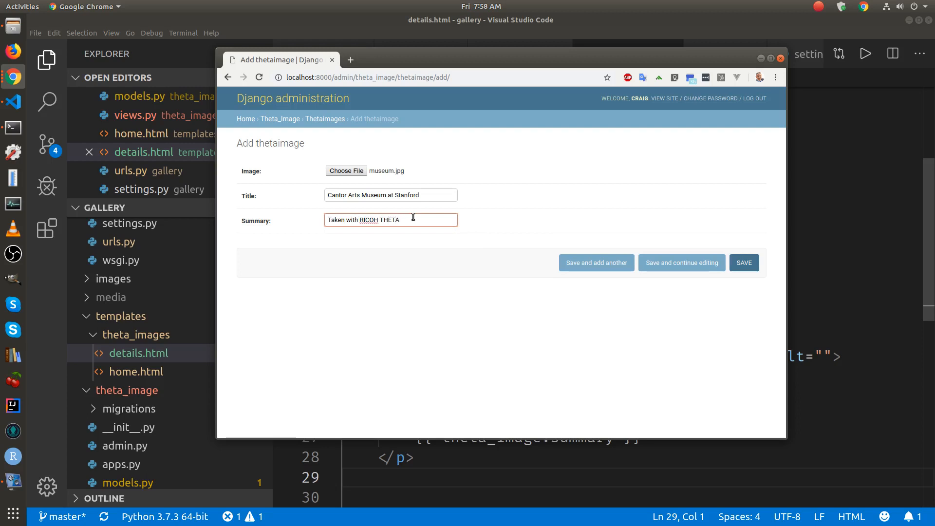
type("S")
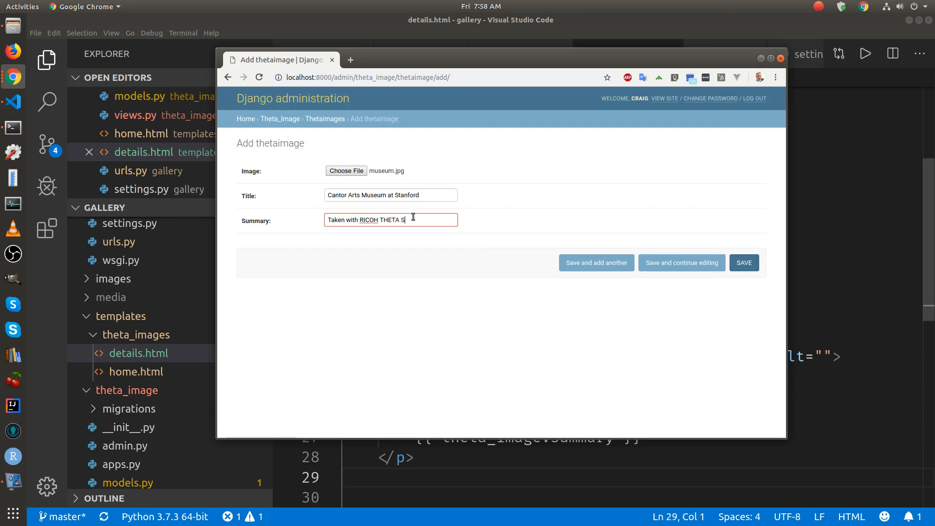
type("and")
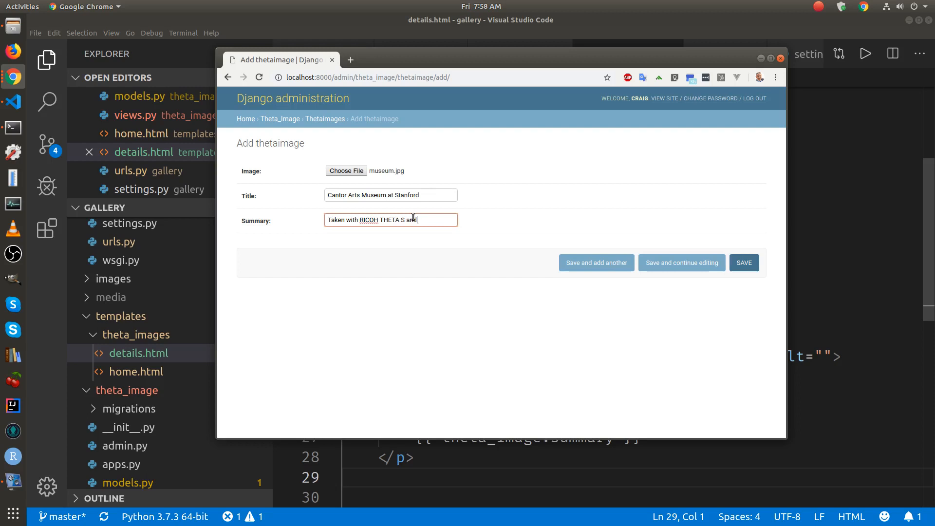
type("mobile app")
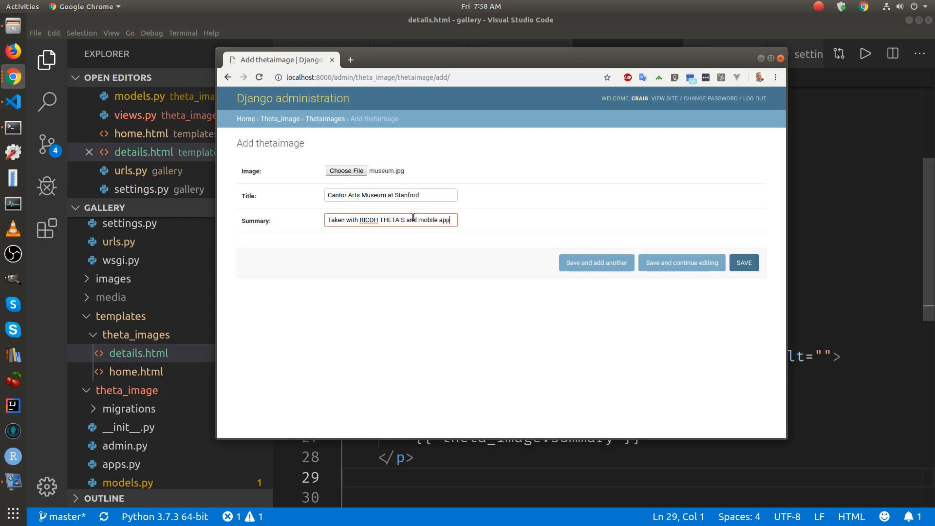
- Save the new theta image and open the public site with View Site
left_click(743, 262)
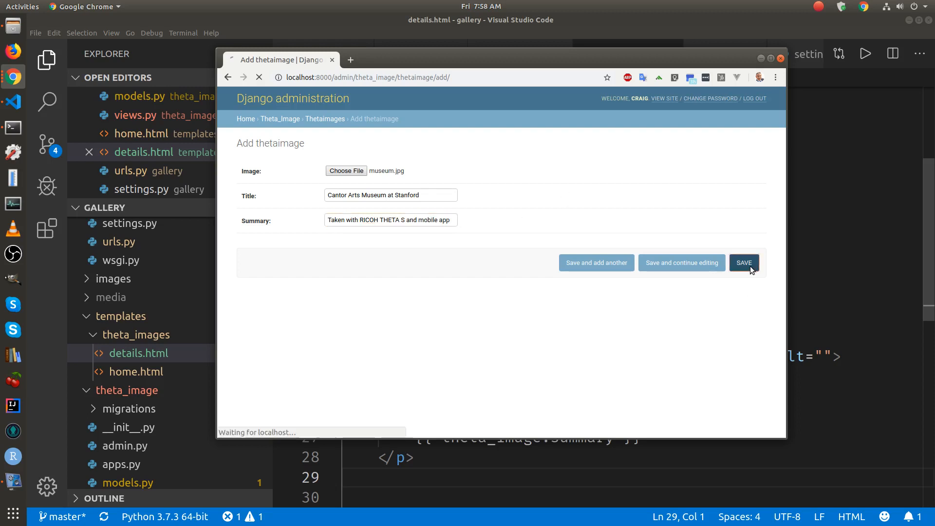
left_click(744, 262)
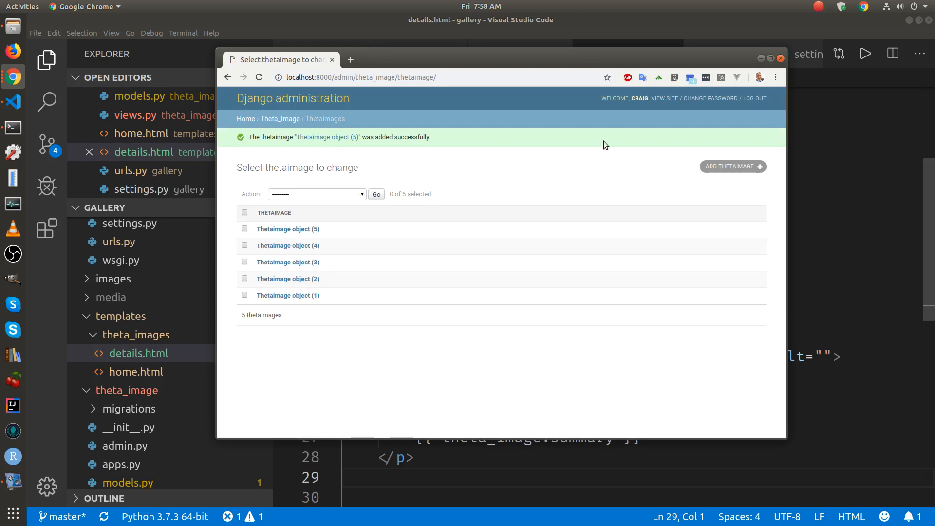
mouse_move(668, 108)
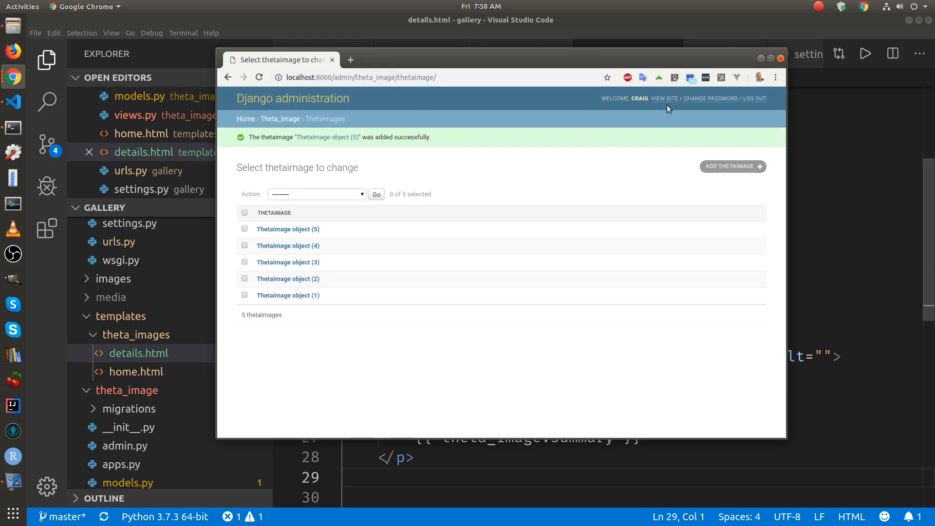
left_click(664, 99)
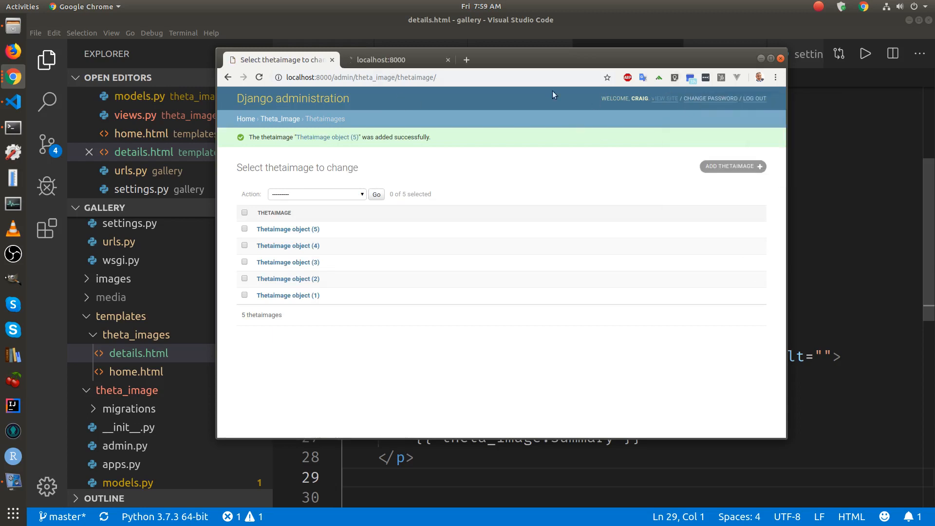
- Scroll the localhost:8000 gallery to the new museum card and right-click its image
left_click(397, 59)
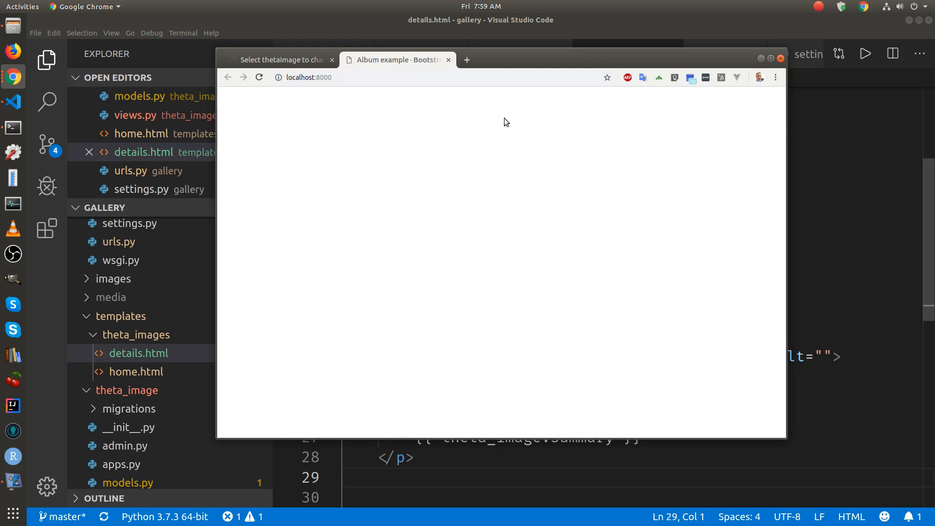
mouse_move(332, 71)
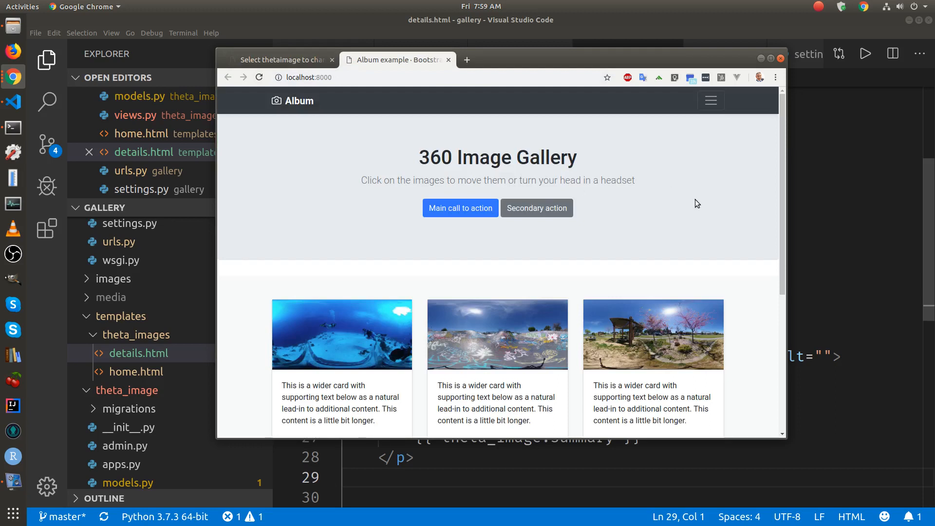
scroll("down", 3)
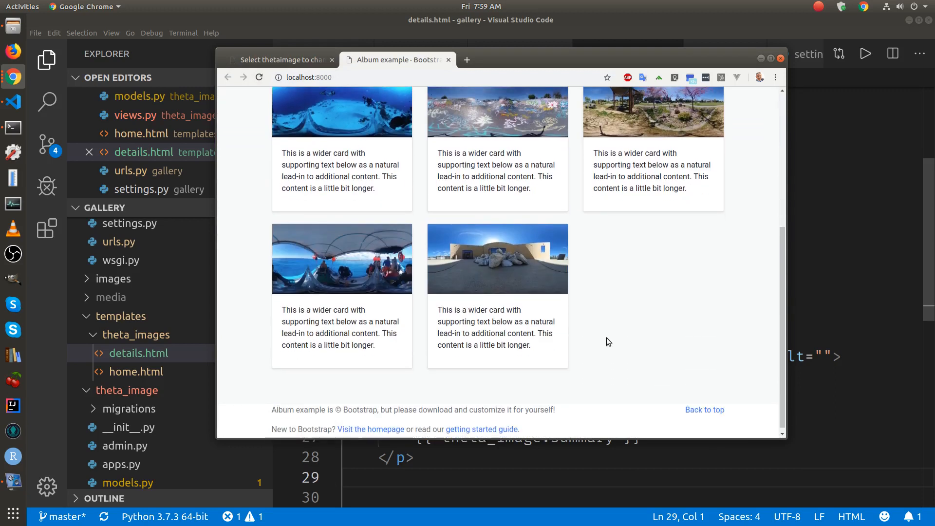
right_click(497, 258)
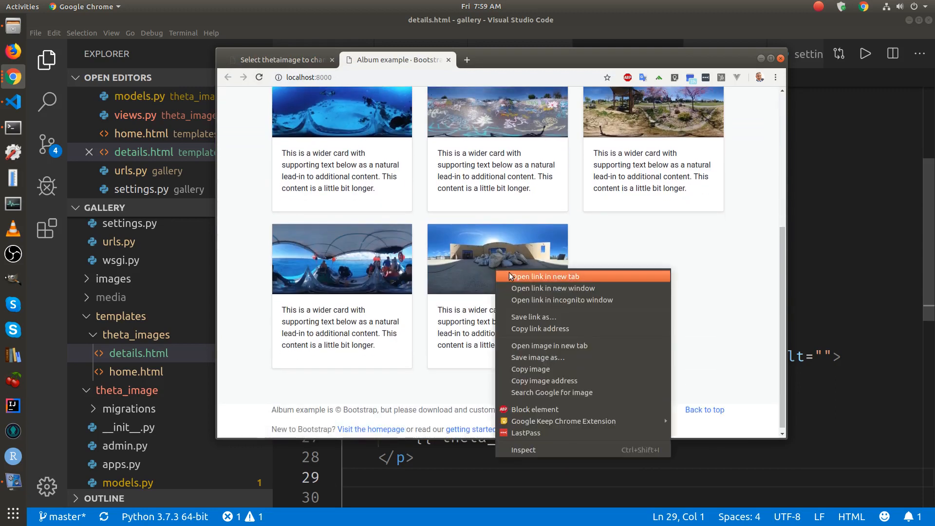
- Check the Cantor Arts Museum details page enlarged, then return to the admin thetaimage list
left_click(541, 276)
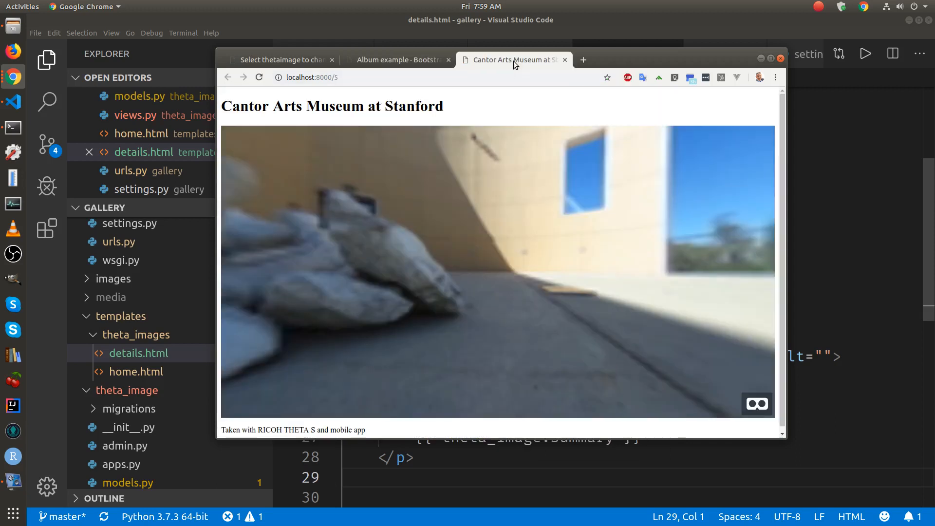
mouse_move(466, 94)
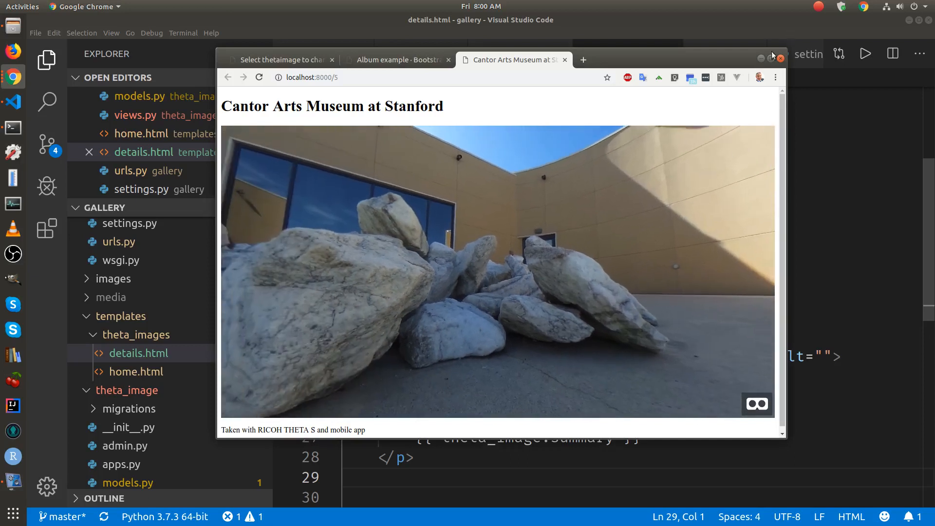
left_click(768, 55)
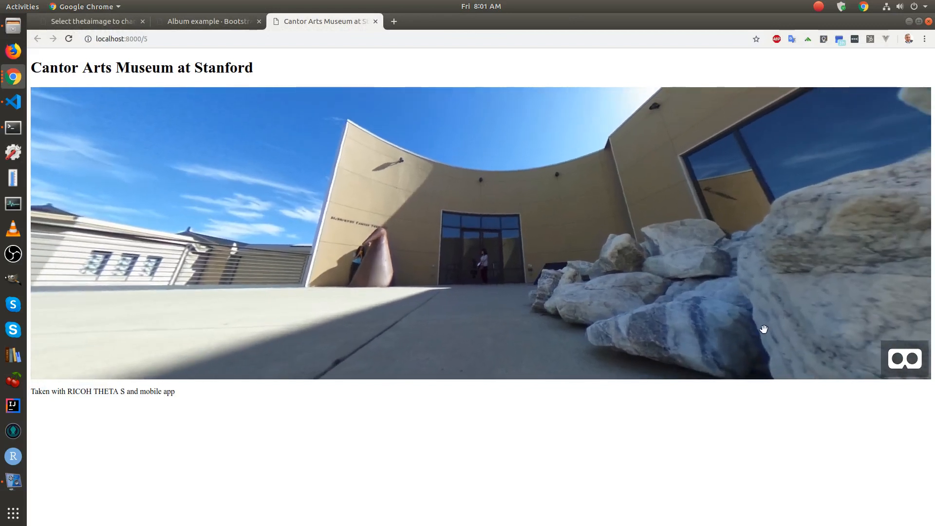
left_click(207, 21)
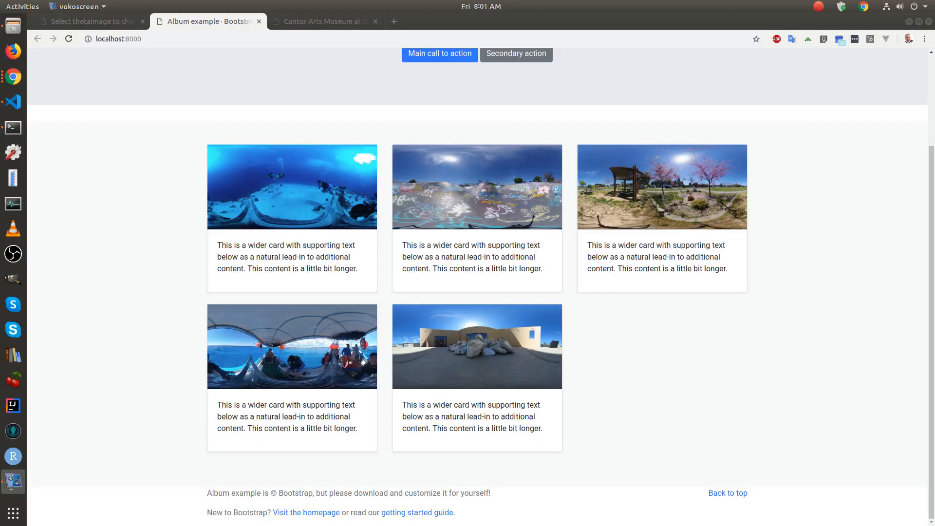
mouse_move(616, 345)
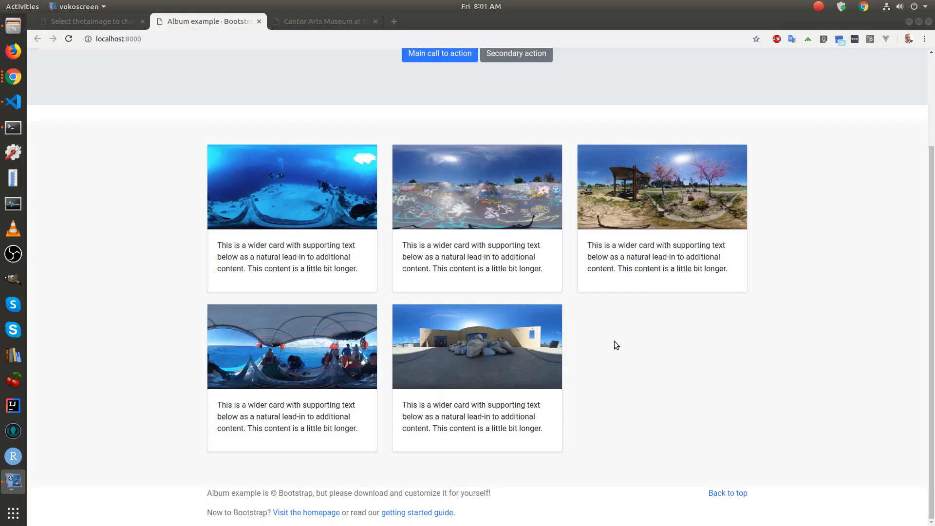
mouse_move(526, 261)
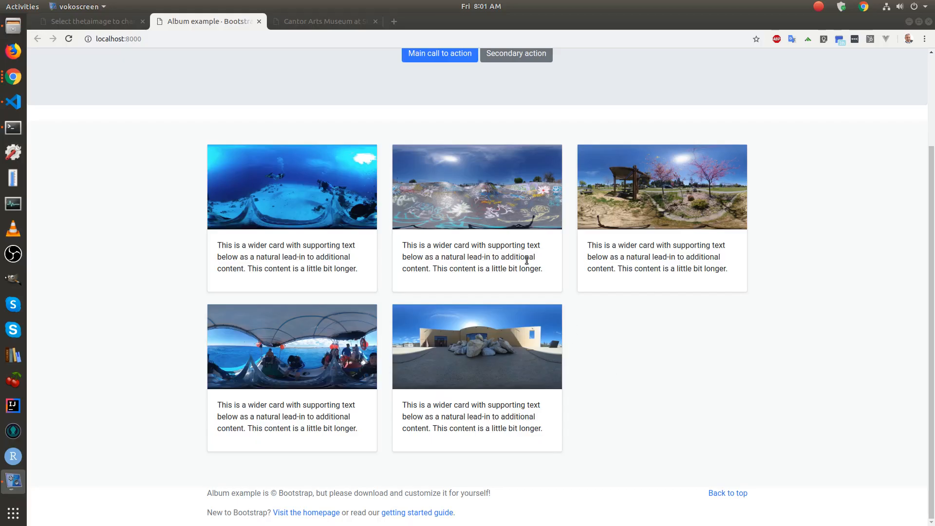
scroll("up", 3)
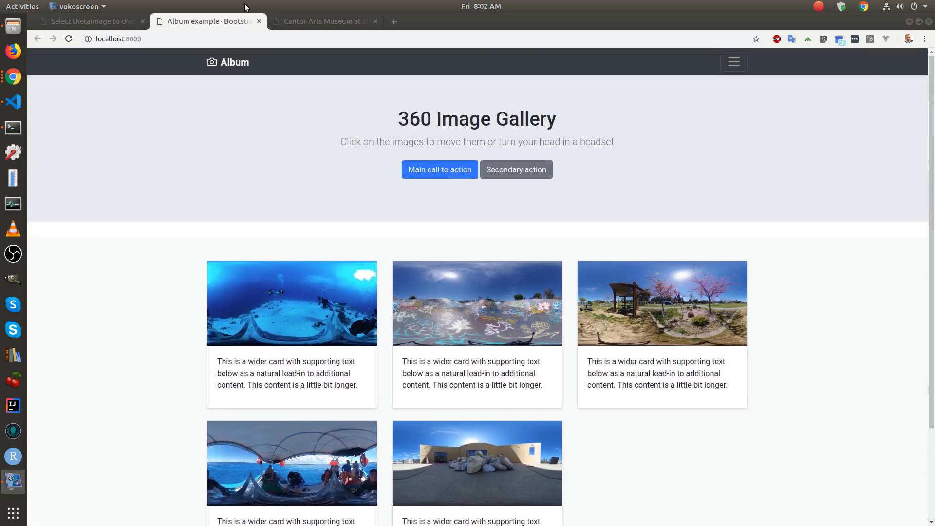
left_click(324, 22)
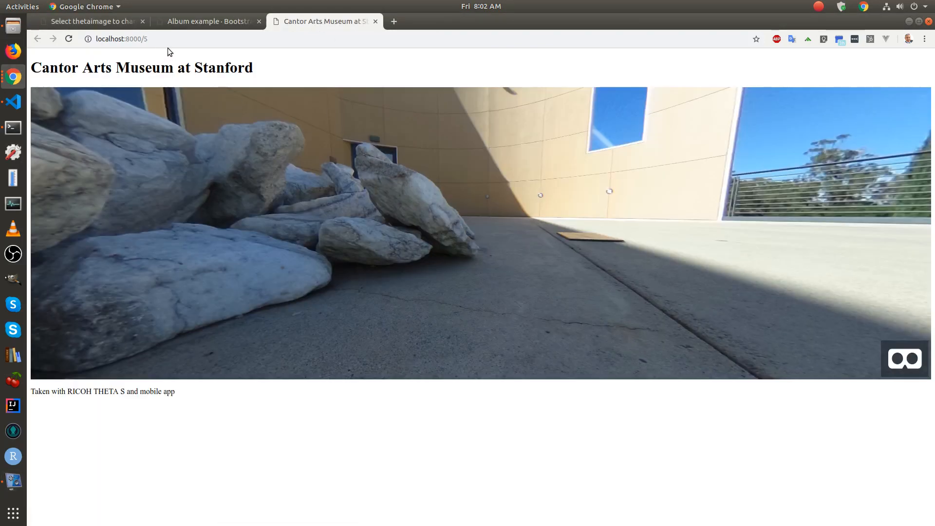
left_click(90, 21)
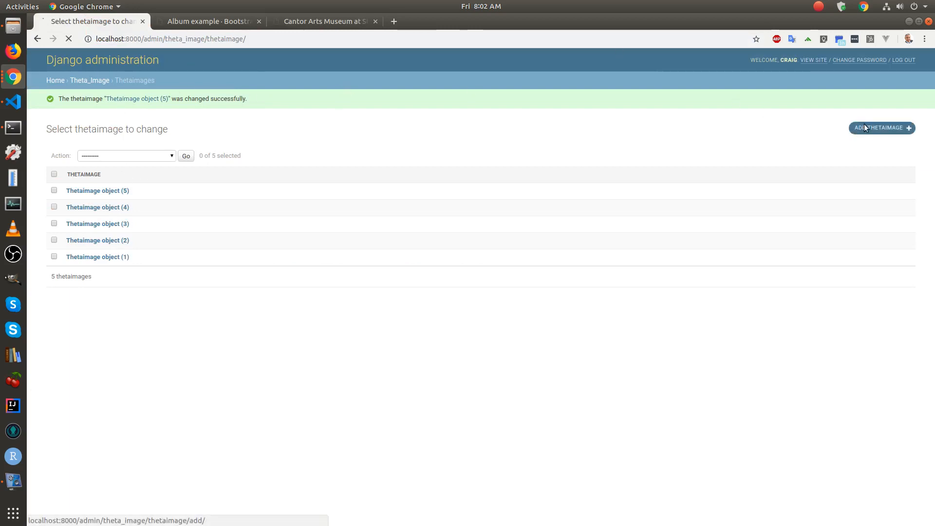
- Start another thetaimage and attach new-image.jpg from the 2019 > watermark folder
left_click(881, 127)
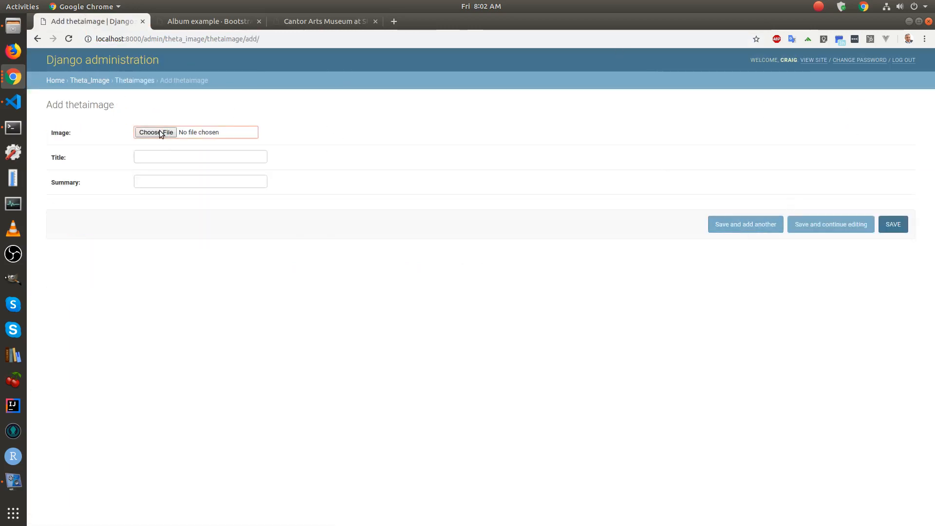
left_click(156, 132)
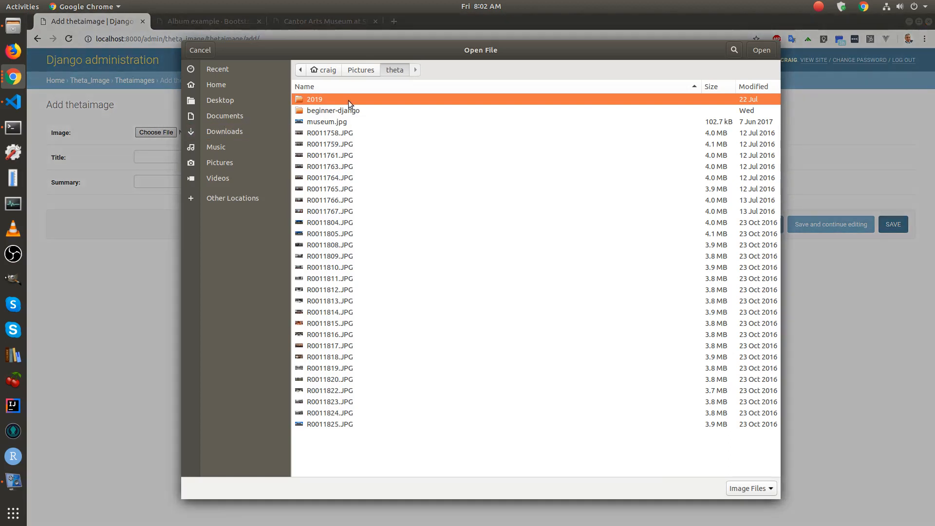
double_click(314, 99)
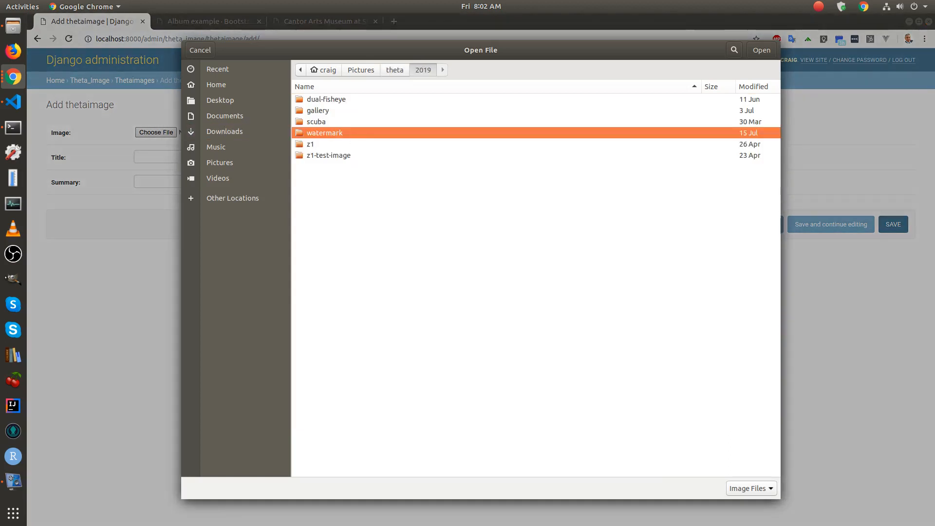
double_click(324, 132)
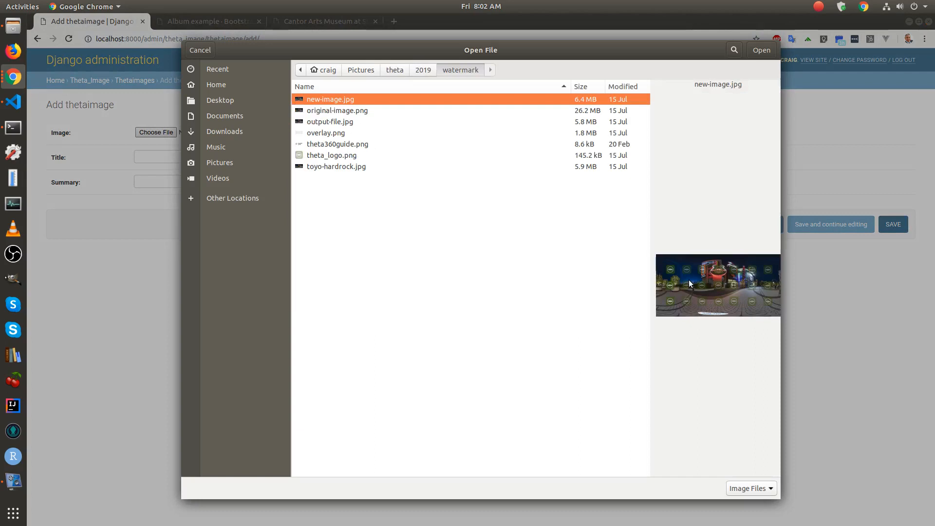
mouse_move(698, 281)
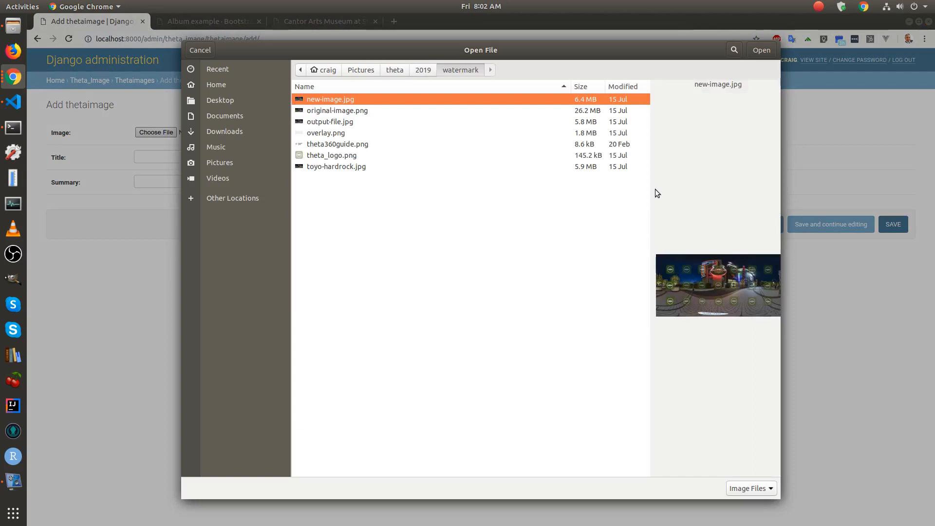
mouse_move(755, 50)
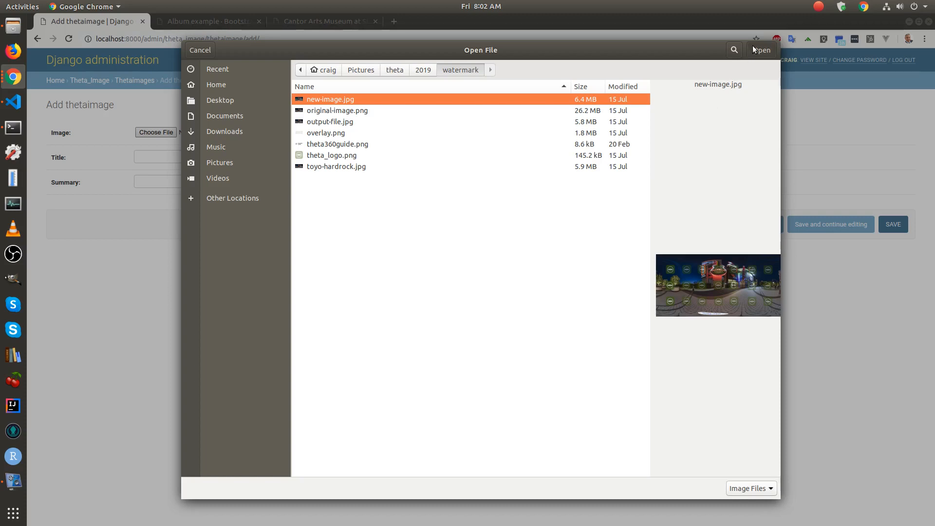
mouse_move(804, 14)
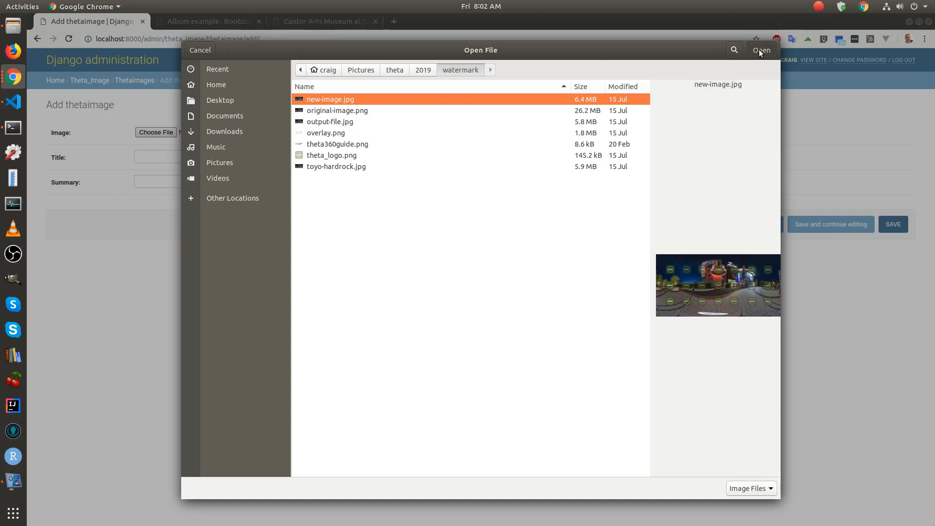
left_click(761, 50)
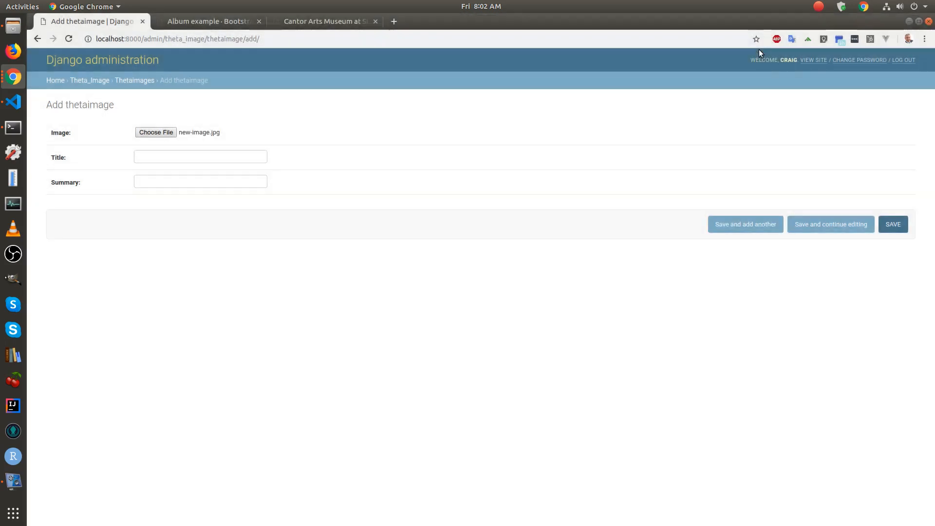
- Save a thetaimage titled 'Hard Rock Cafe' with a Toyo Fujita watermark summary
left_click(200, 156)
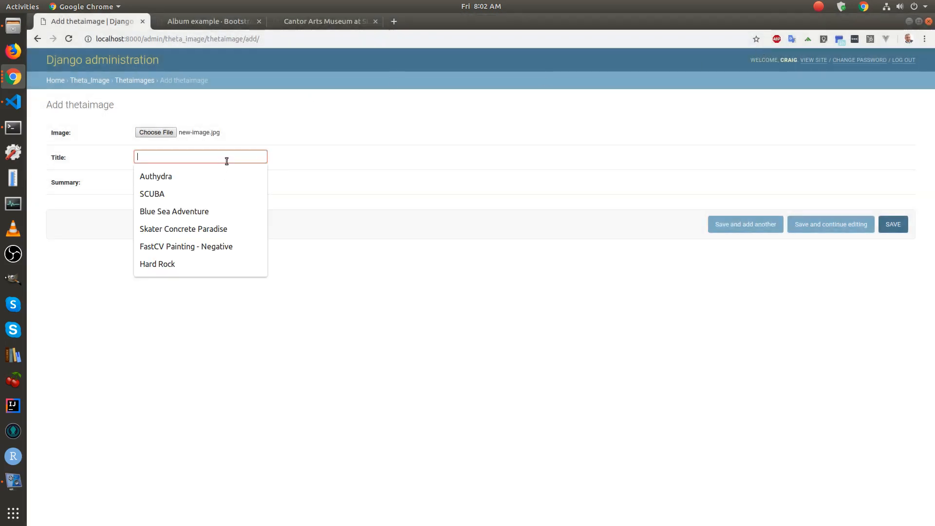
type("Hard")
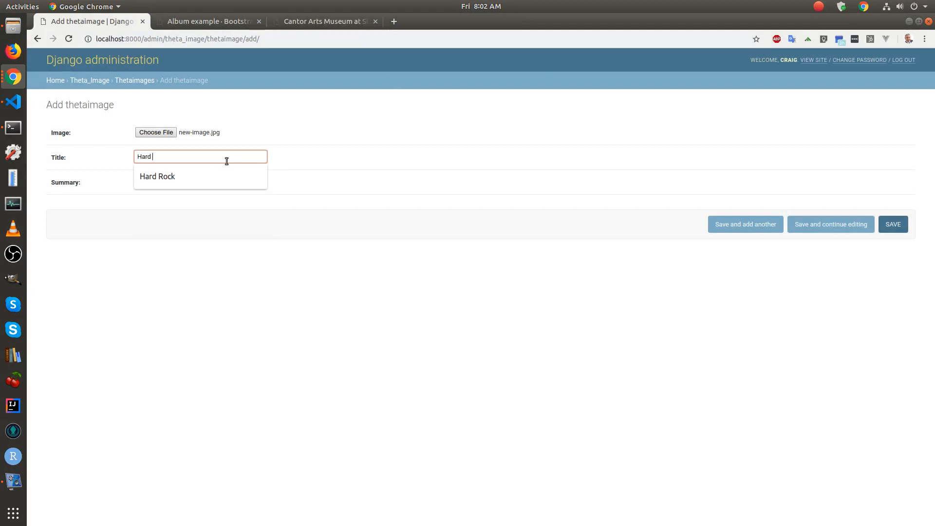
type("Rock Cafe")
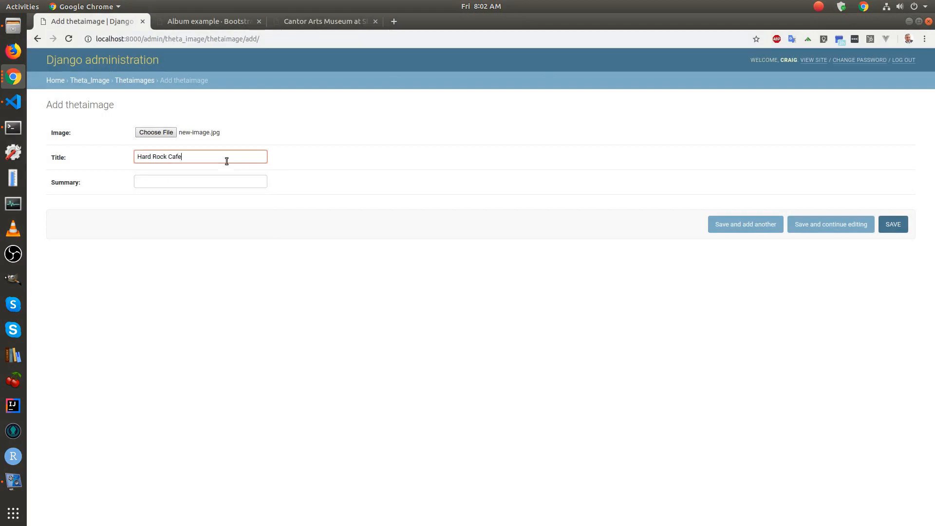
left_click(201, 181)
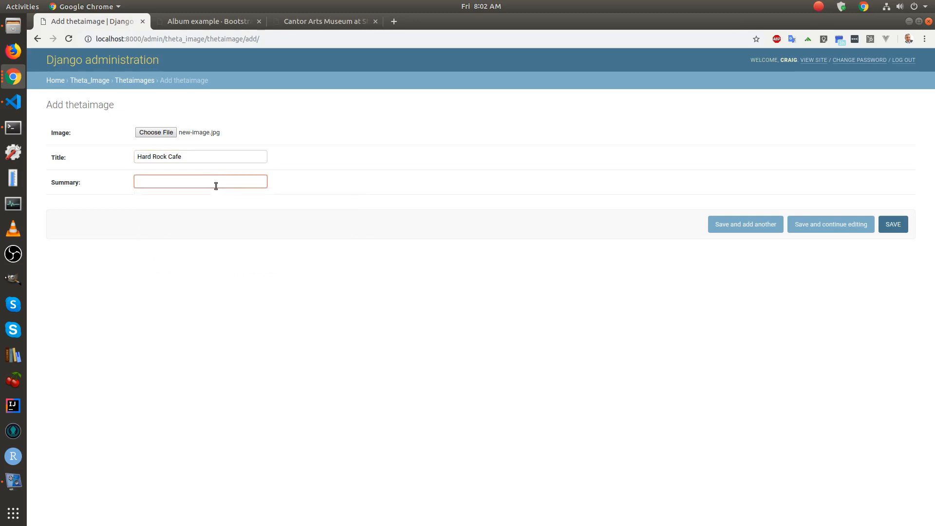
type("Hardr")
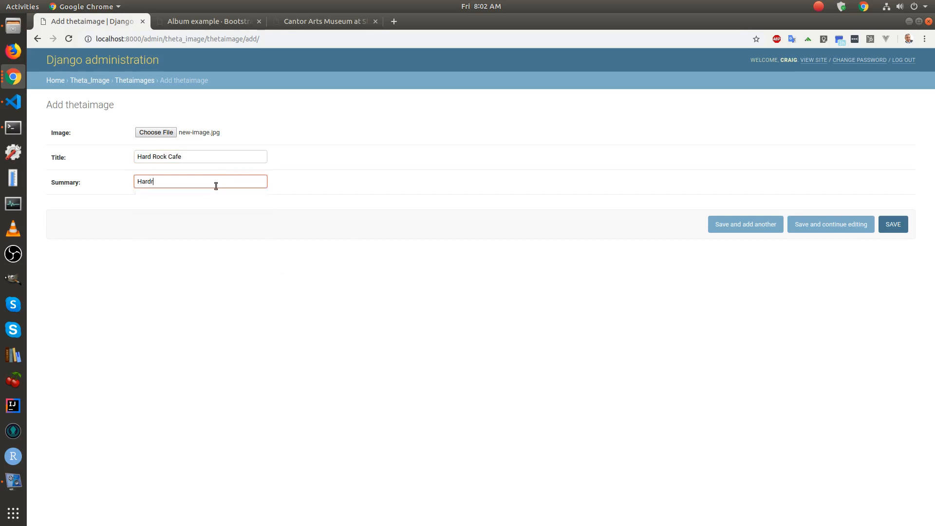
type("Hard Rock Cafe by Toyo")
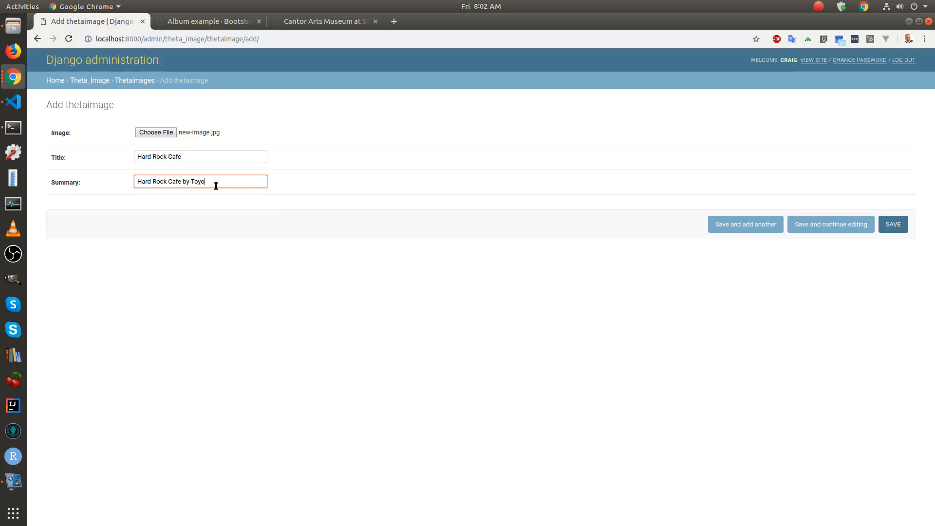
type("Fujita - W")
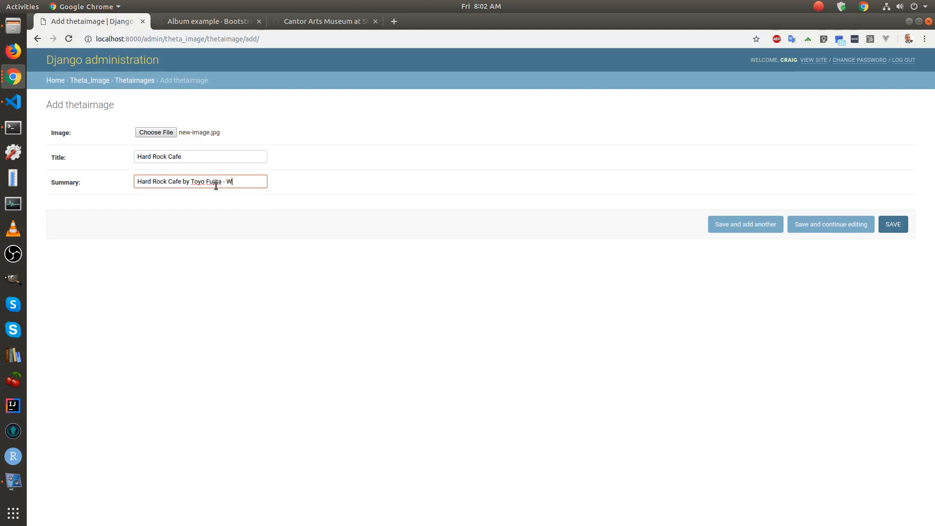
type("atermark")
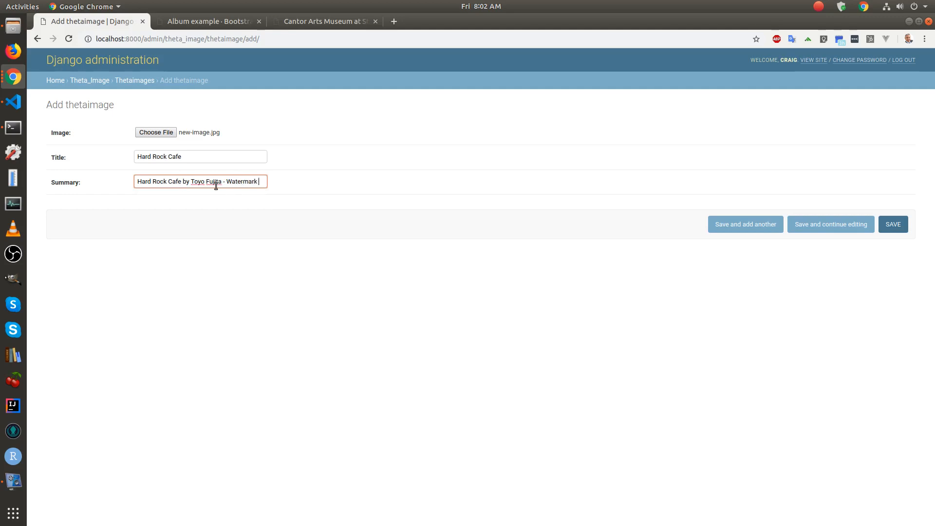
type("applied with Django")
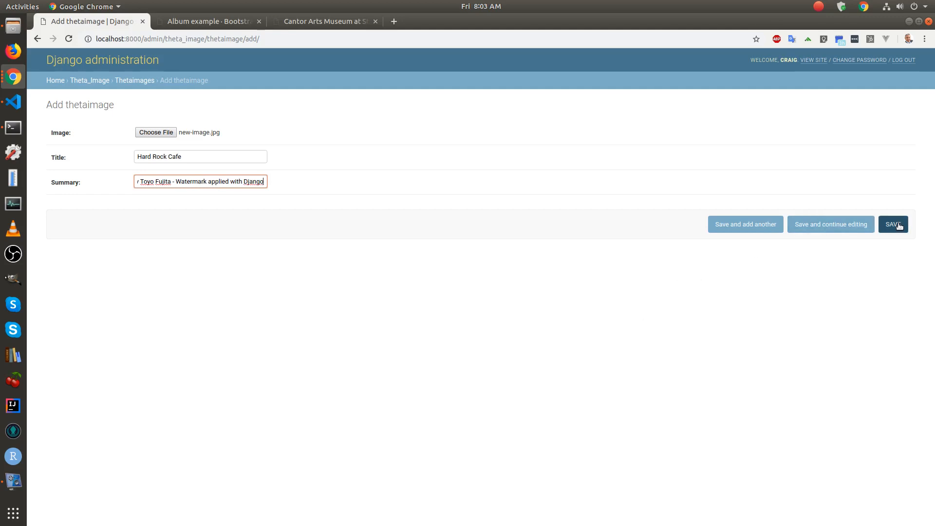
left_click(893, 224)
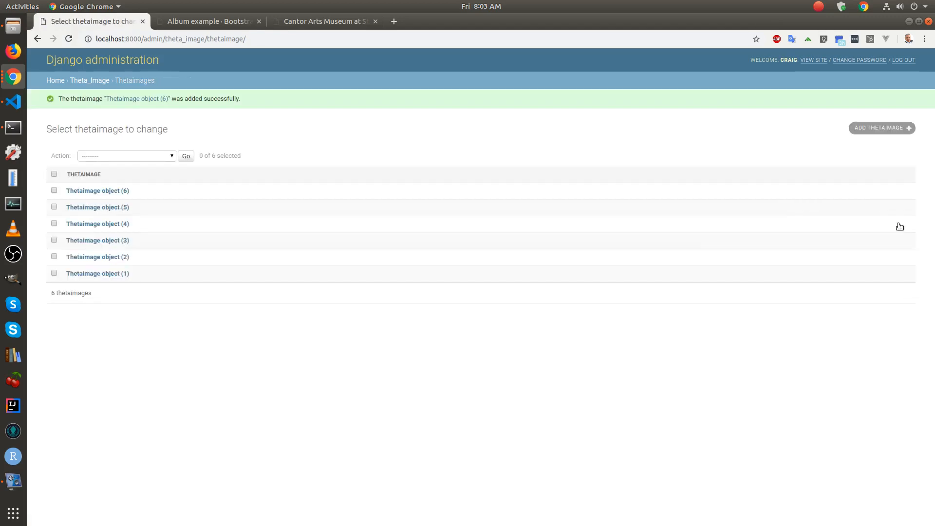
- Reload the gallery homepage and open the sixth Hard Rock Cafe card's details page
left_click(324, 22)
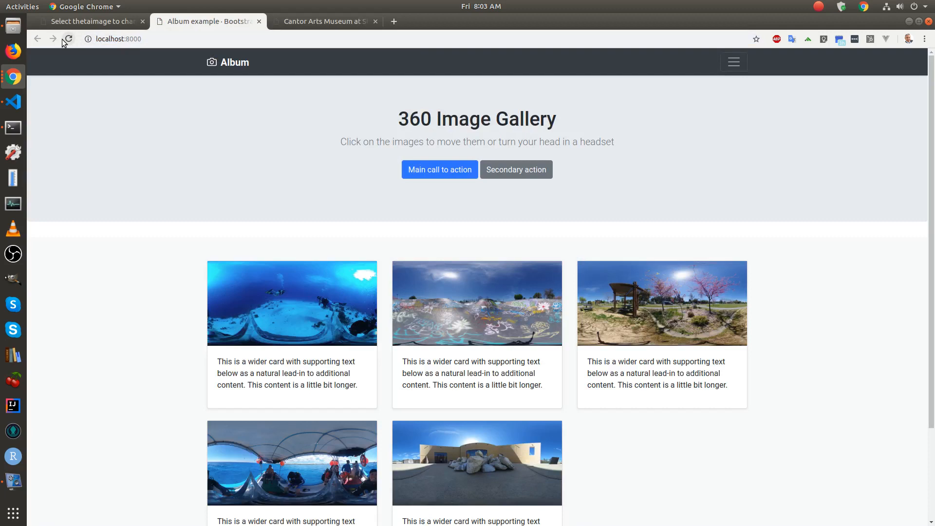
left_click(68, 39)
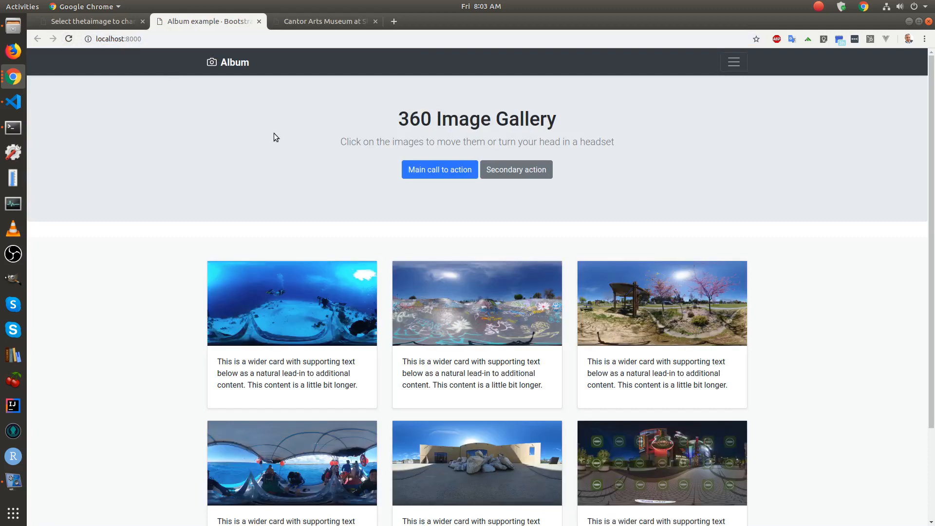
scroll("down", 3)
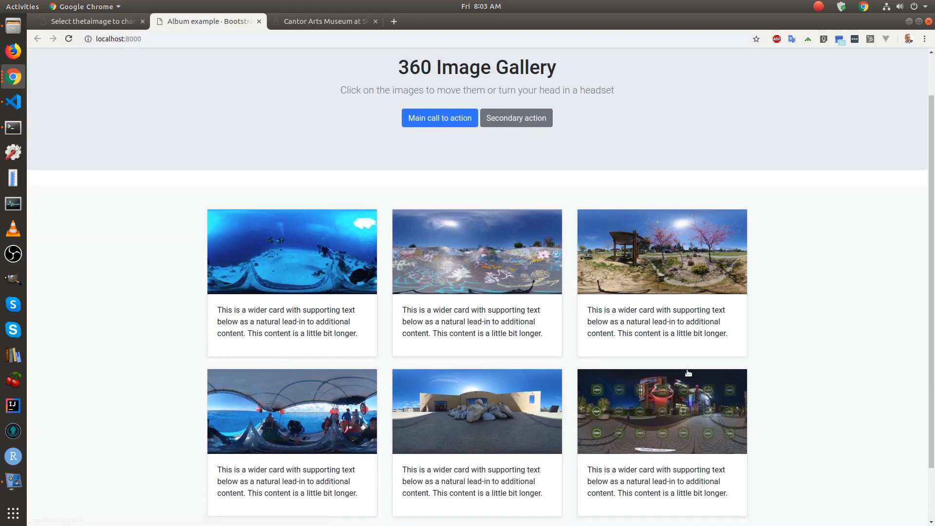
mouse_move(681, 401)
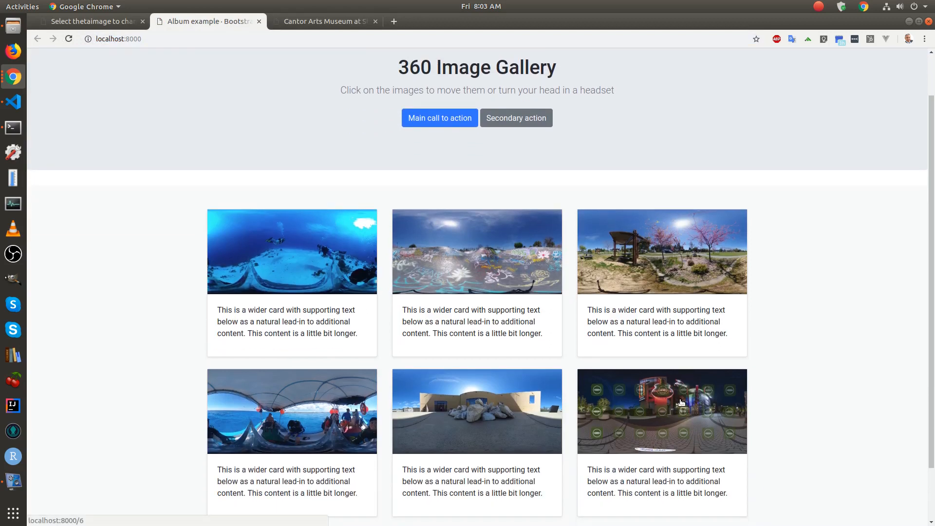
left_click(661, 411)
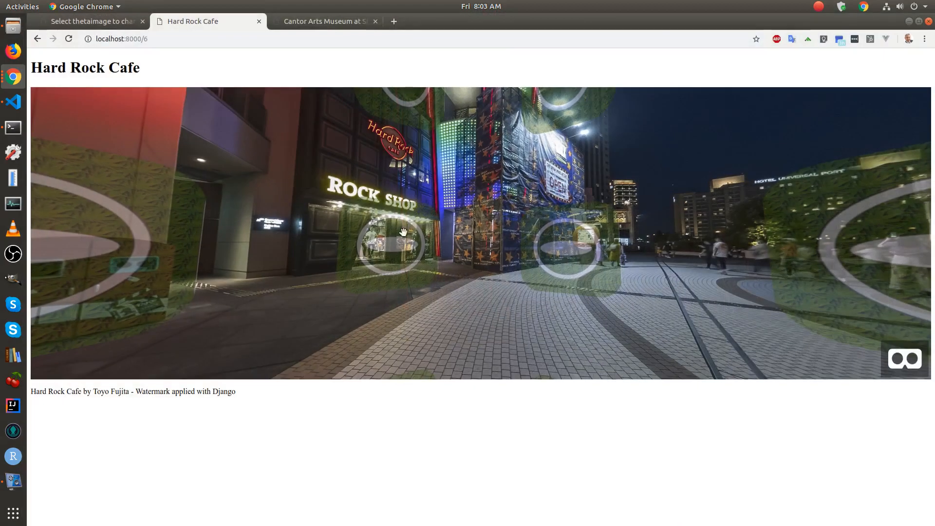
mouse_move(403, 231)
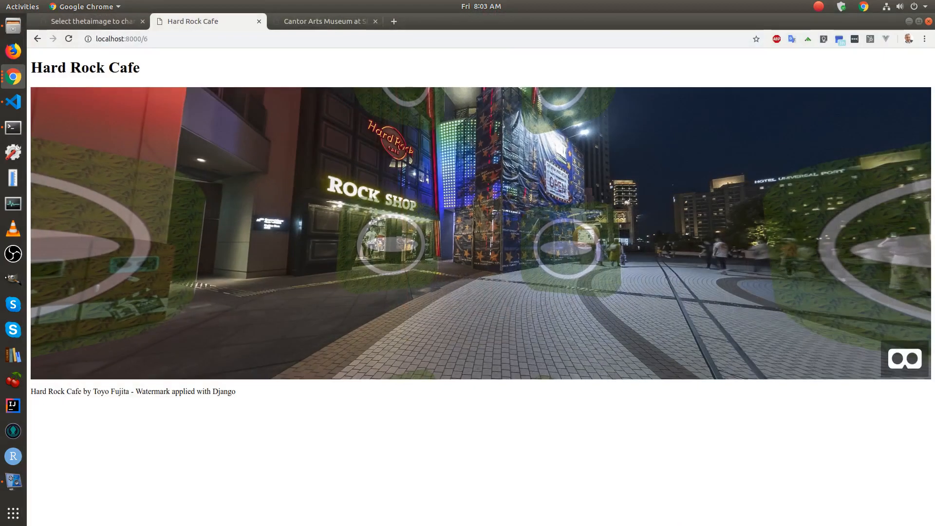